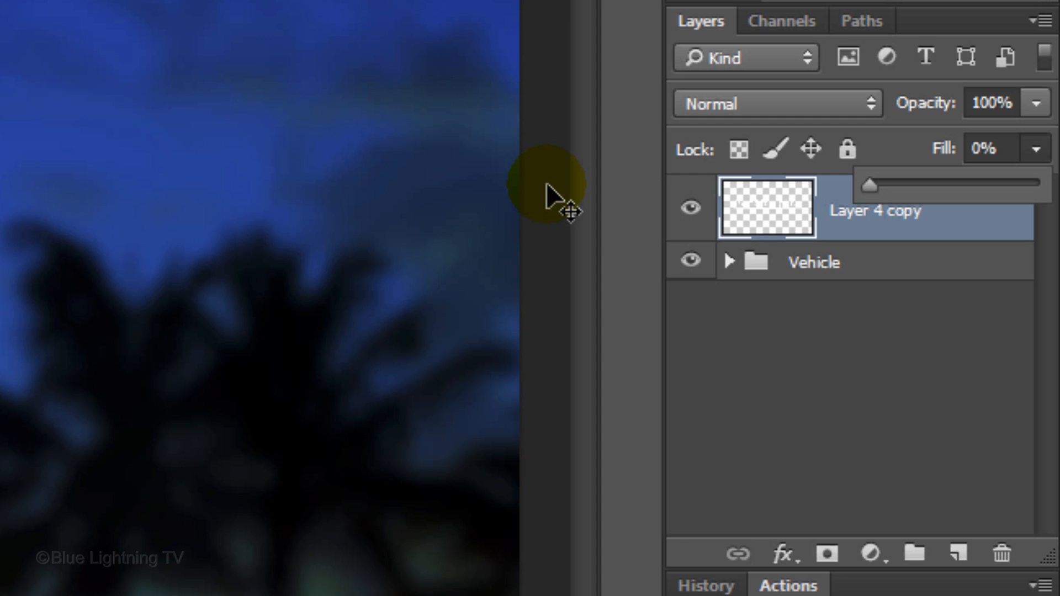
# Step: Open the Layer Style dialog for the Layer 4 copy layer
pyautogui.click(755, 210)
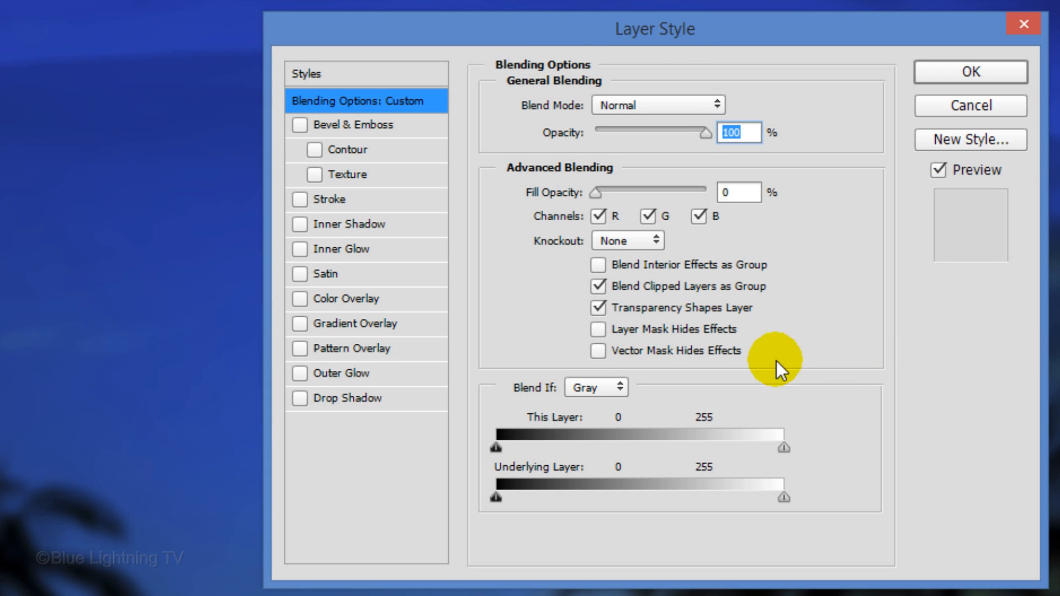
# Step: Add a black-to-white Color Dodge gradient overlay at 150% scale to Layer 4 copy
pyautogui.click(351, 324)
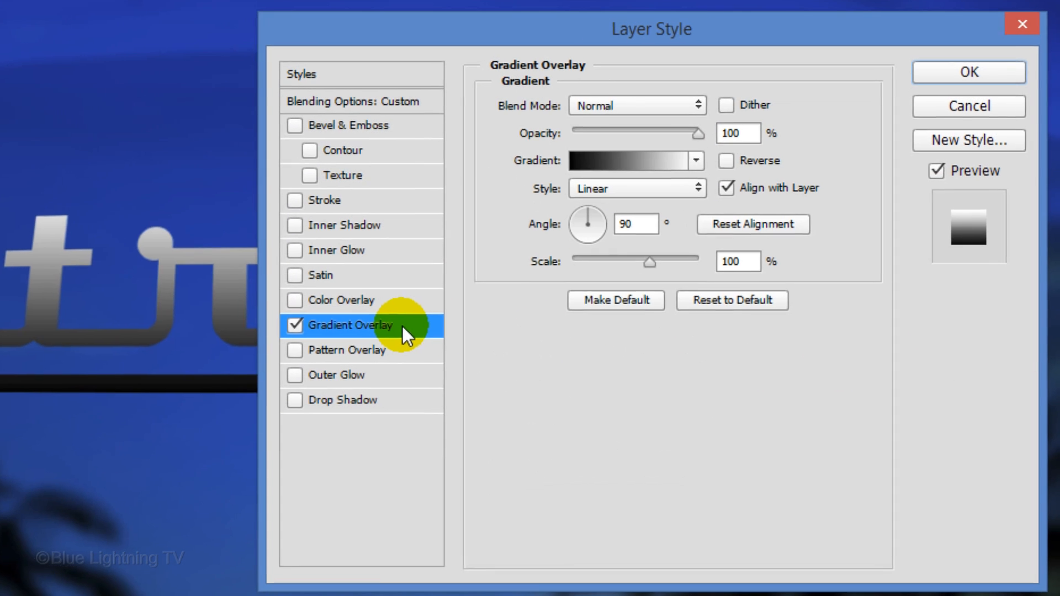
pyautogui.click(637, 105)
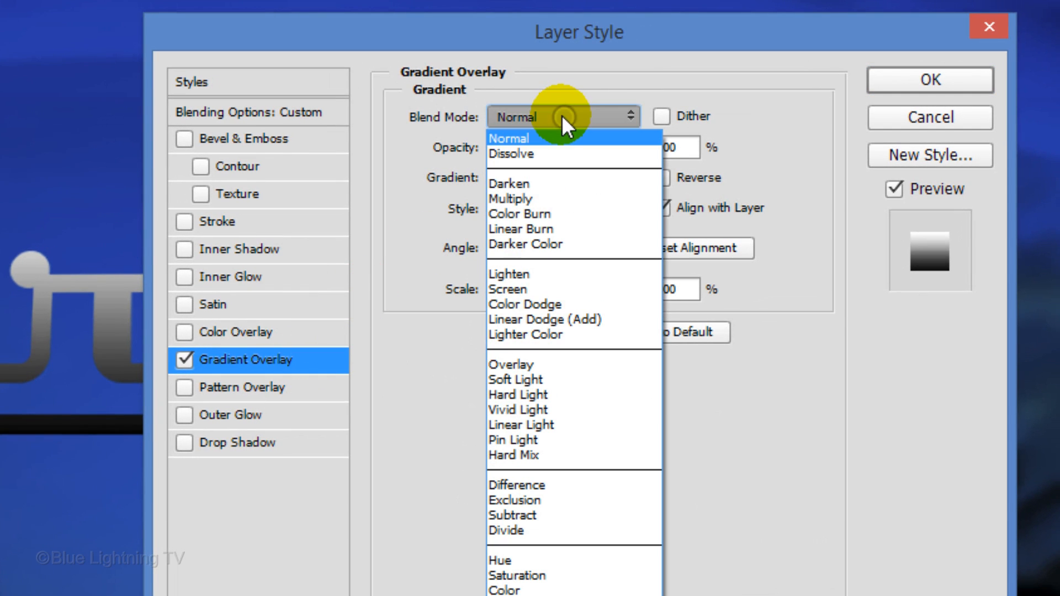
pyautogui.moveTo(548, 313)
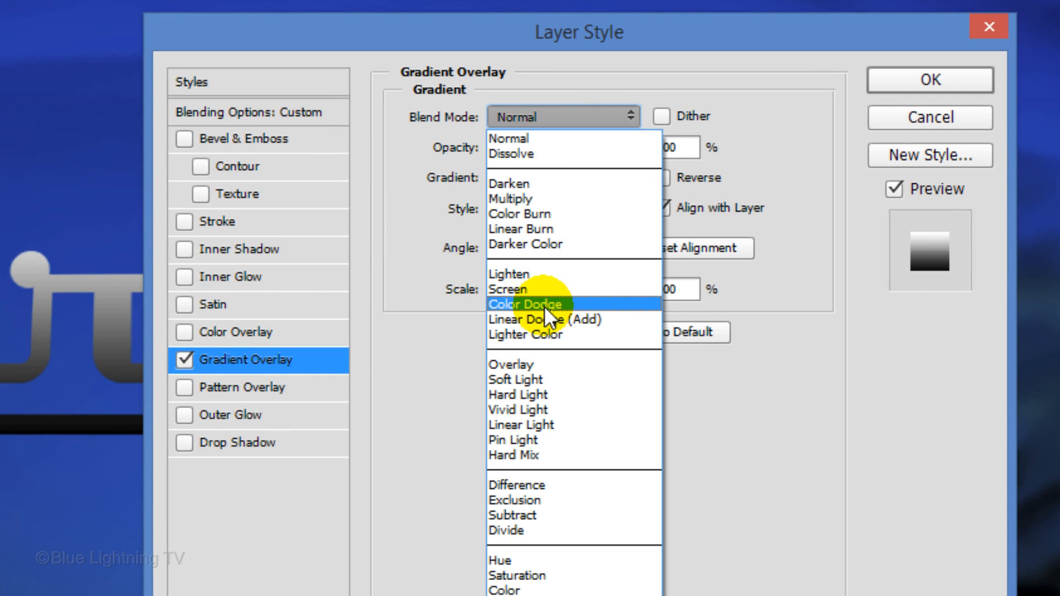
pyautogui.click(526, 304)
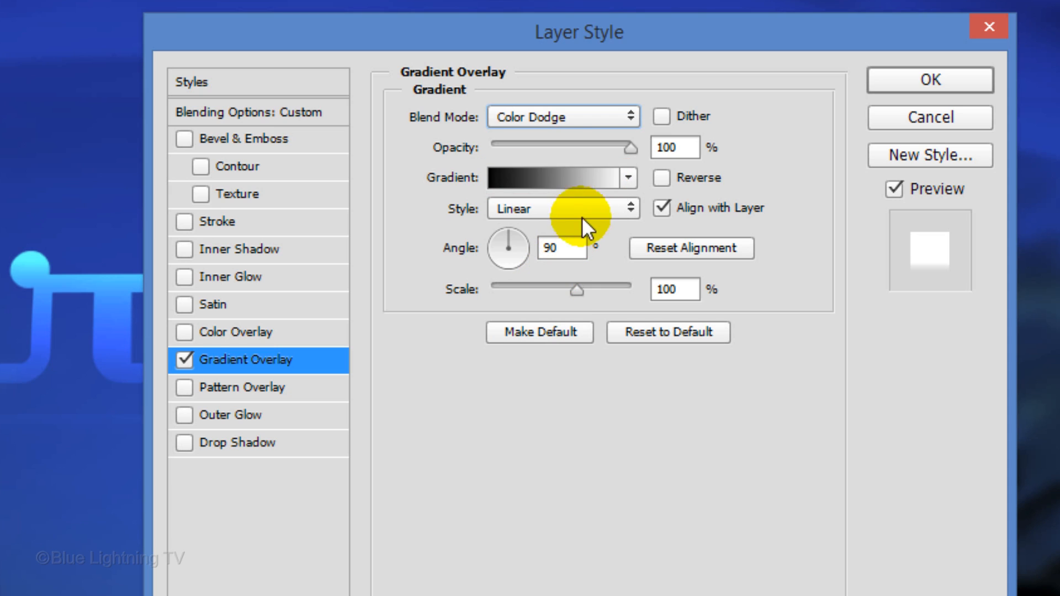
pyautogui.click(628, 178)
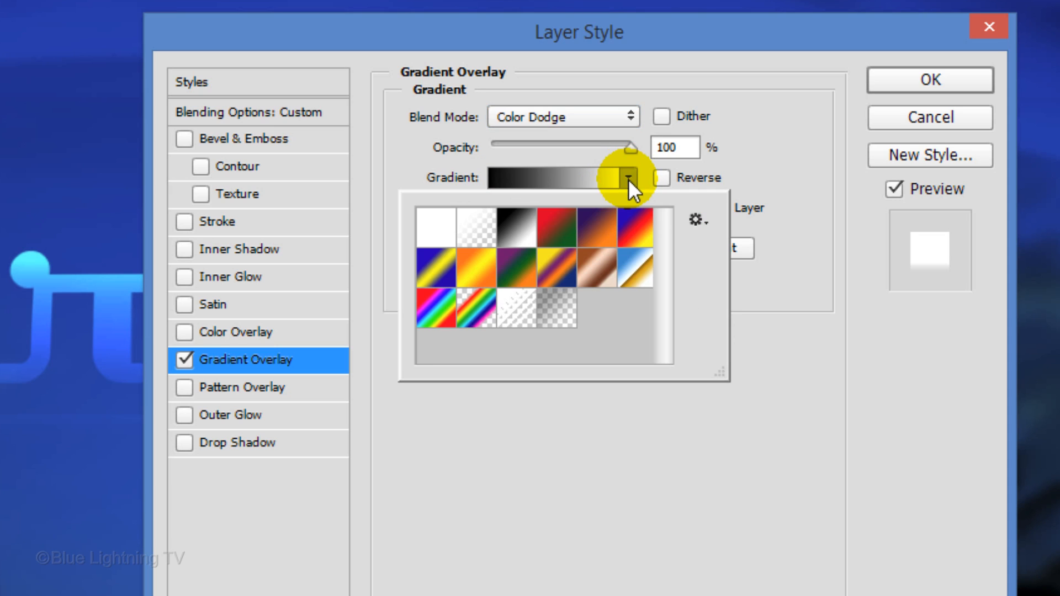
pyautogui.click(514, 234)
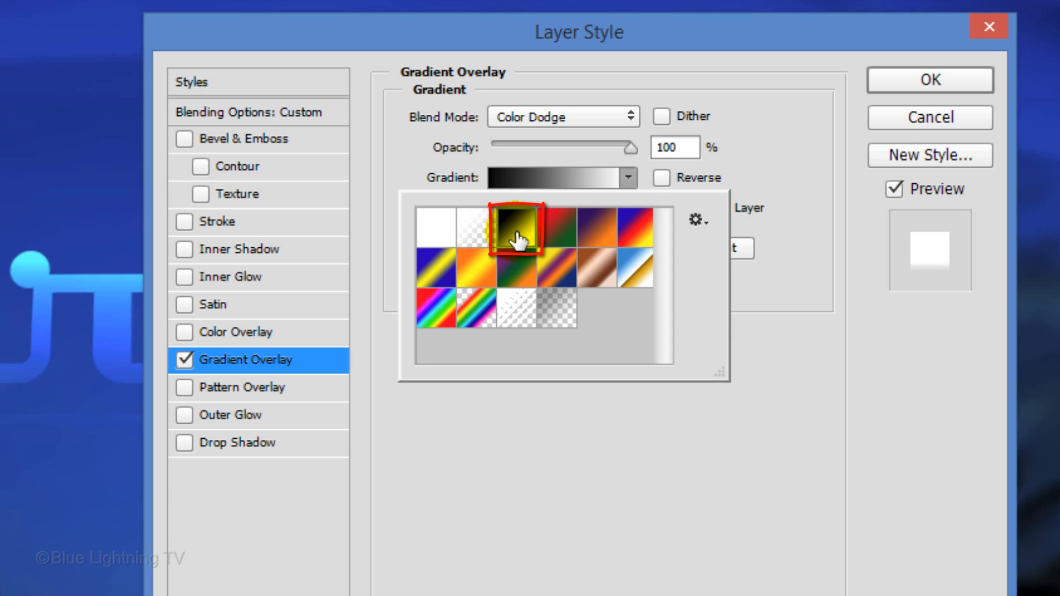
pyautogui.click(516, 234)
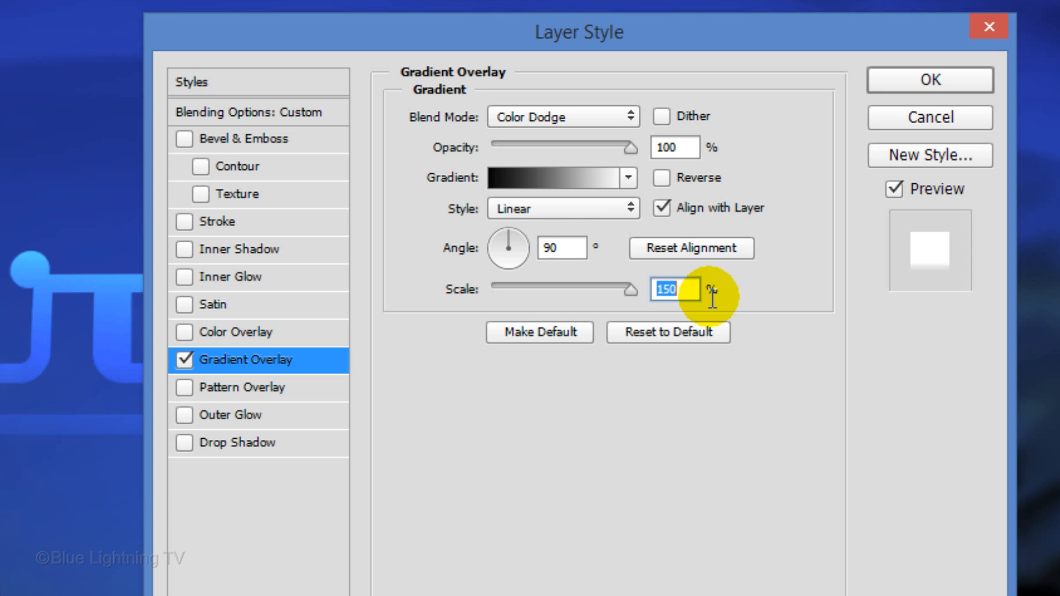
pyautogui.click(241, 139)
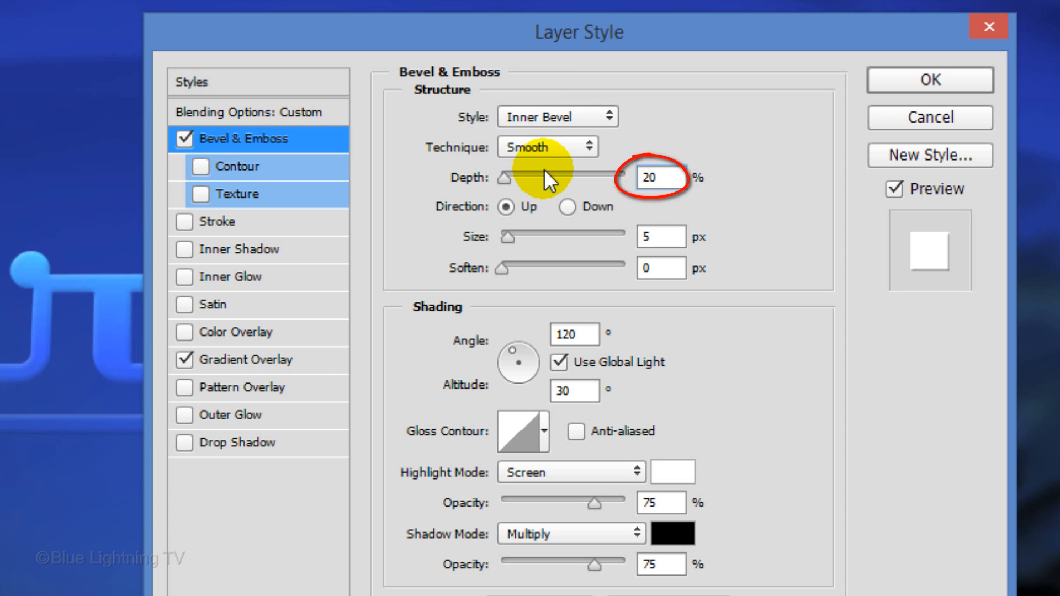
# Step: Set the bevel to depth 20, Up, 135° angle, 37° altitude, ring gloss contour, 35% highlights
pyautogui.click(506, 207)
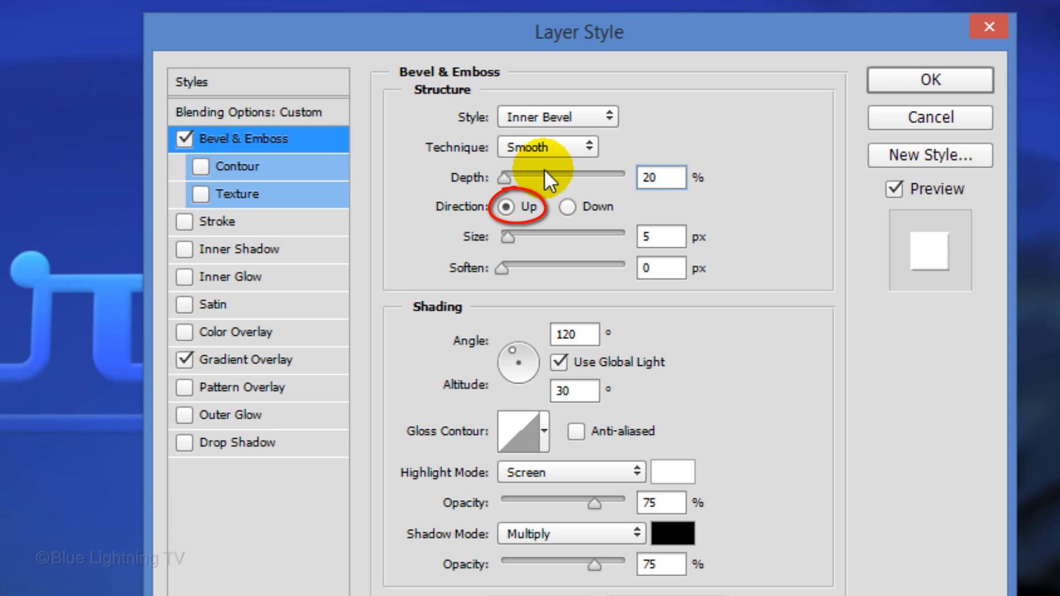
pyautogui.click(658, 236)
pyautogui.write('7')
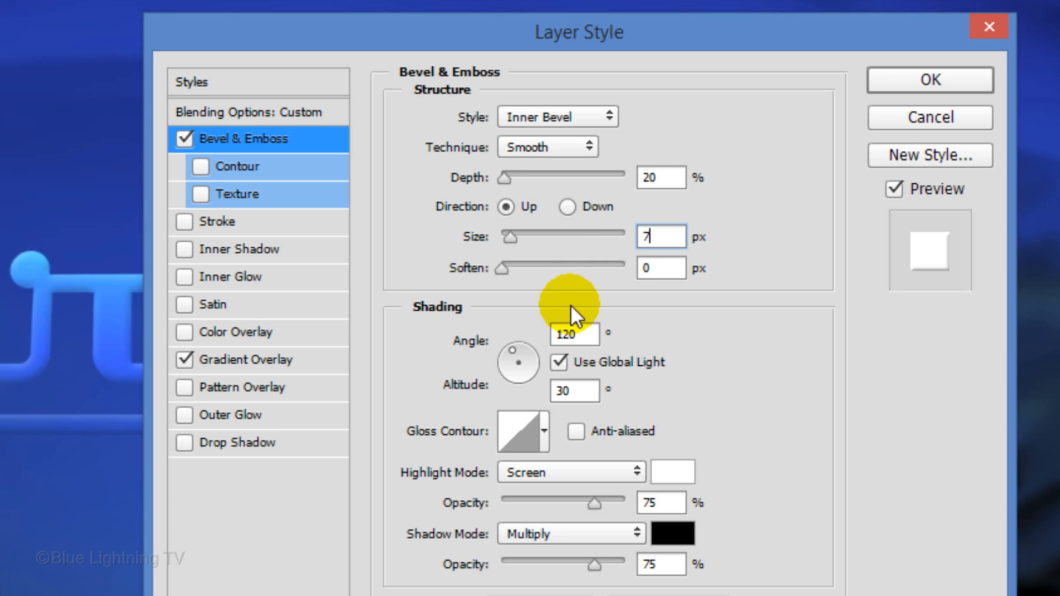
pyautogui.click(559, 362)
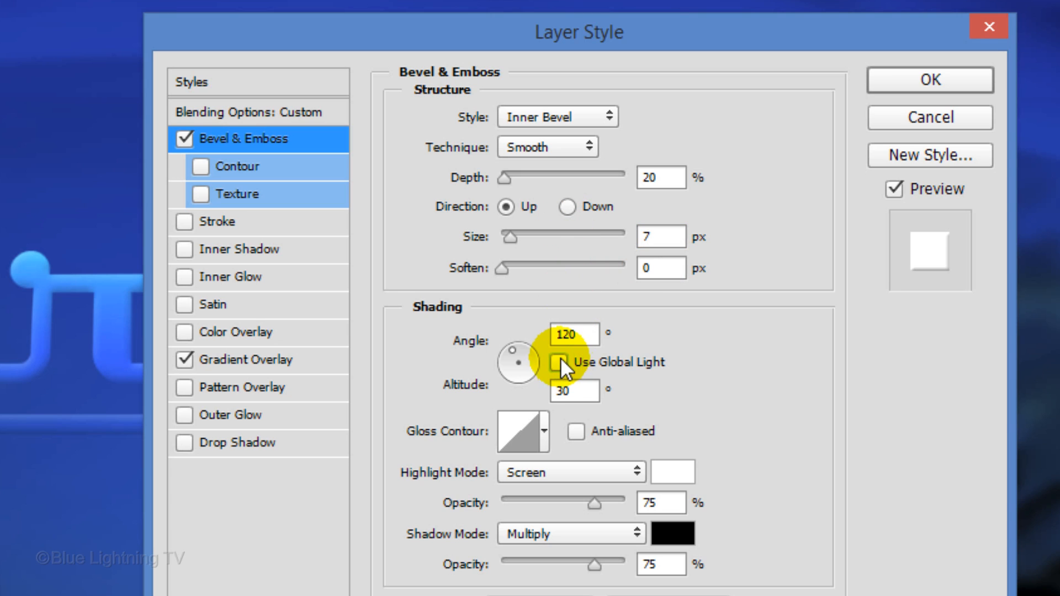
pyautogui.write('135')
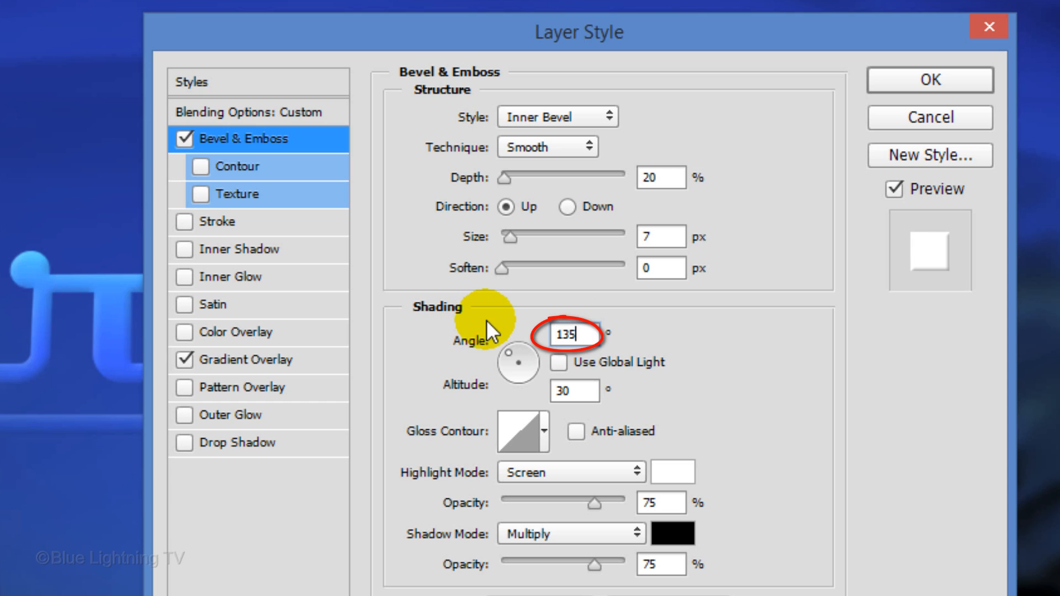
pyautogui.click(572, 391)
pyautogui.write('37')
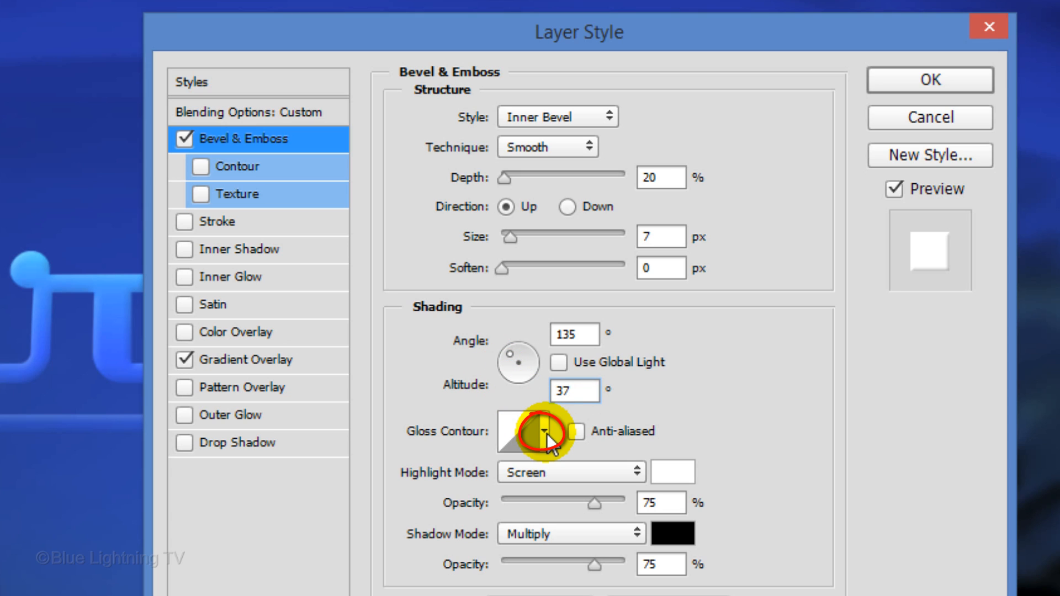
pyautogui.click(546, 432)
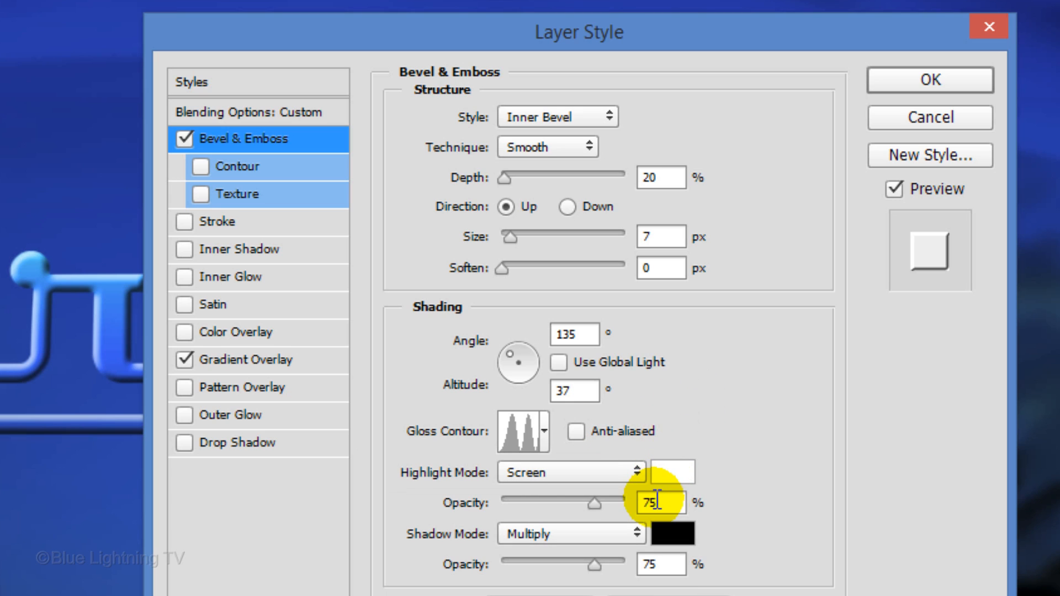
pyautogui.write('35')
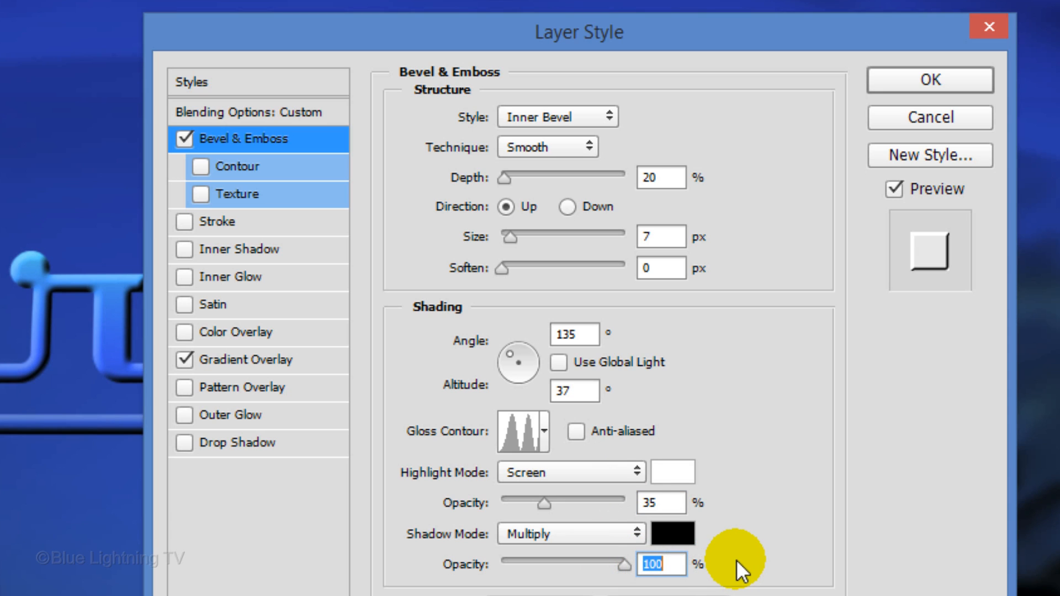
# Step: Enable the bevel Contour with the Half Round preset and a 33% range
pyautogui.click(237, 167)
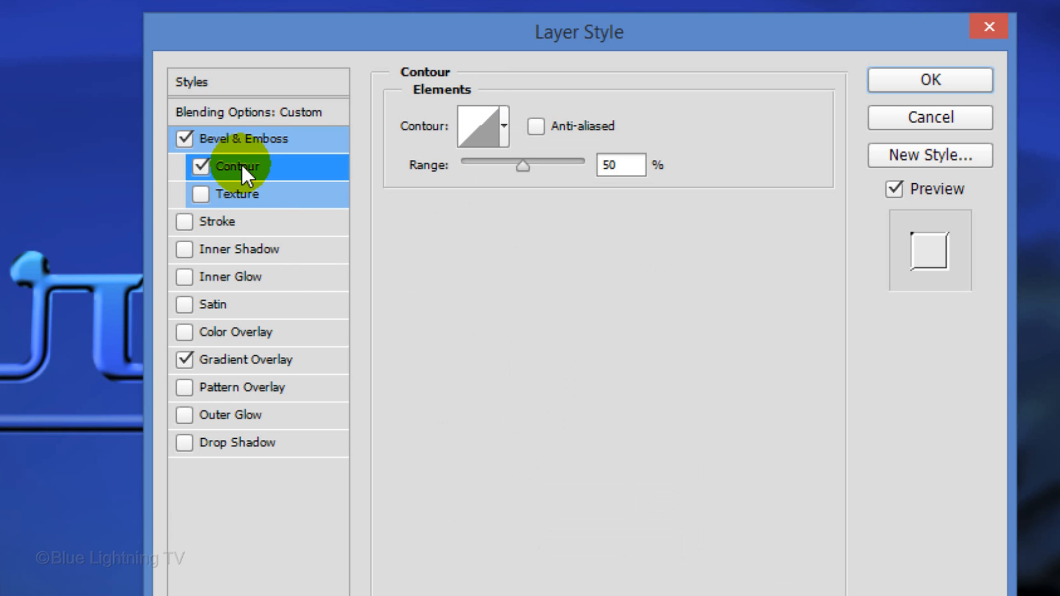
pyautogui.click(505, 126)
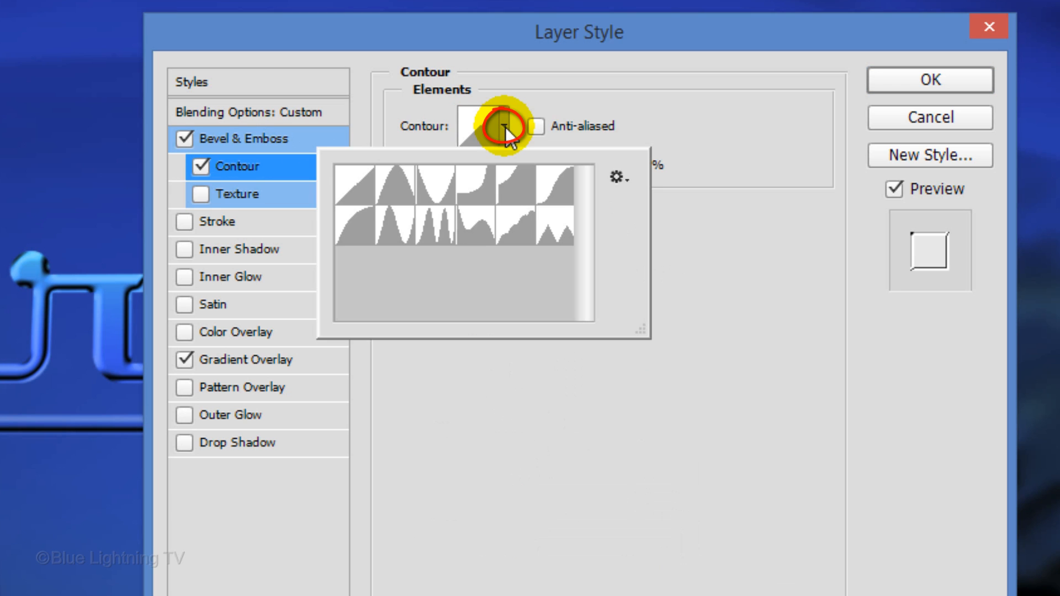
pyautogui.click(350, 222)
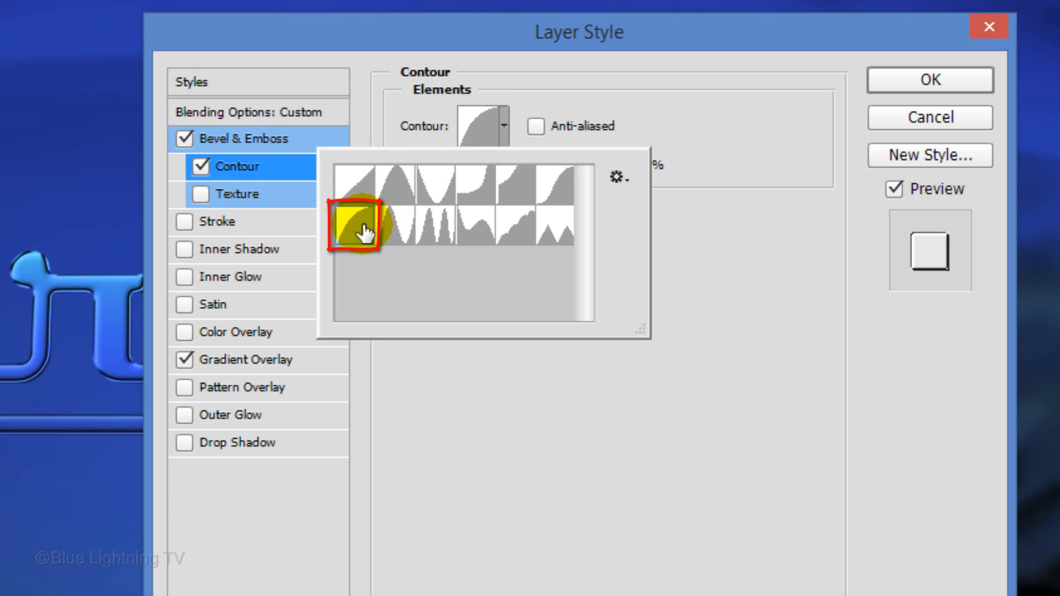
pyautogui.click(347, 229)
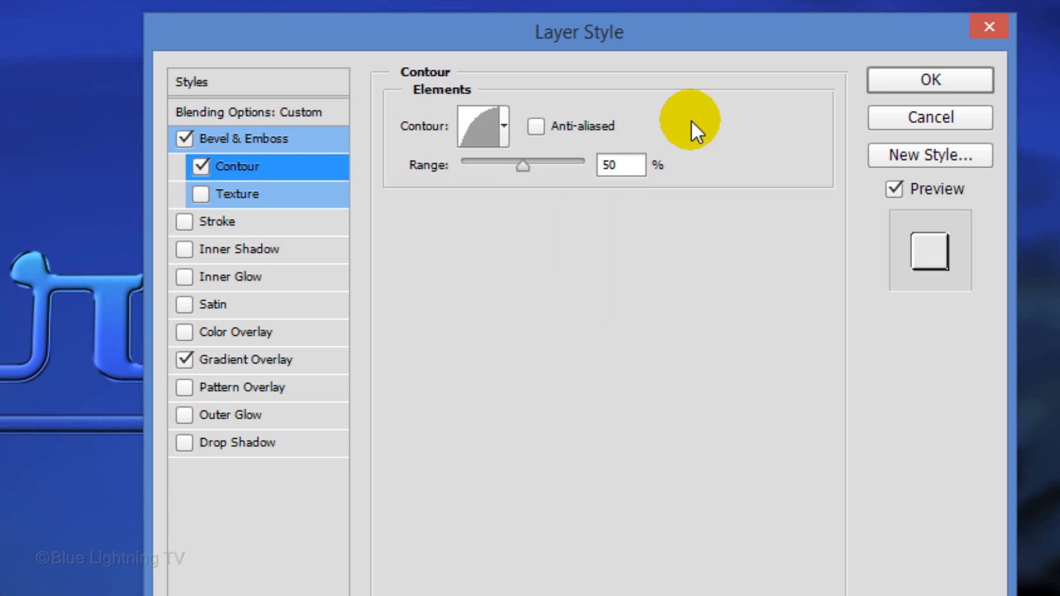
pyautogui.moveTo(523, 165); pyautogui.dragTo(500, 165)
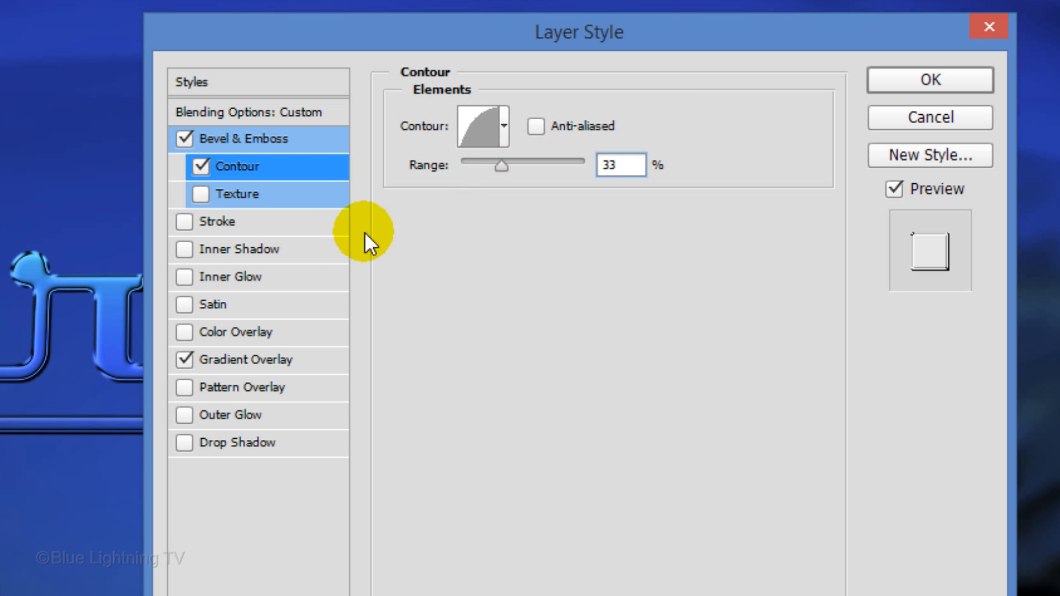
# Step: Turn on Inner Glow in Linear Dodge (Add) with colour 3b8fed, 80% choke, 6 px size
pyautogui.click(232, 277)
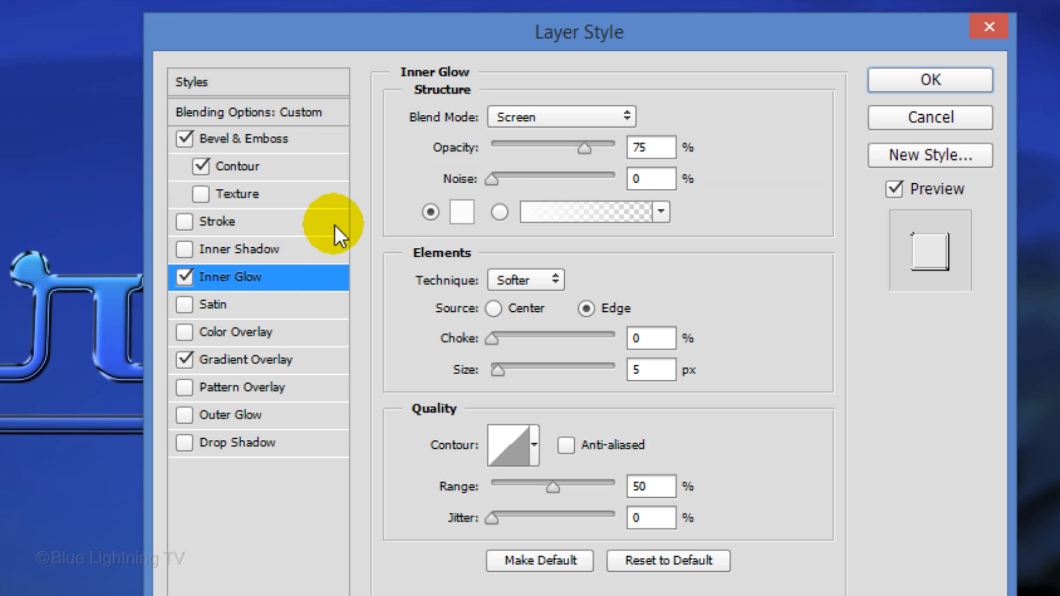
pyautogui.click(563, 117)
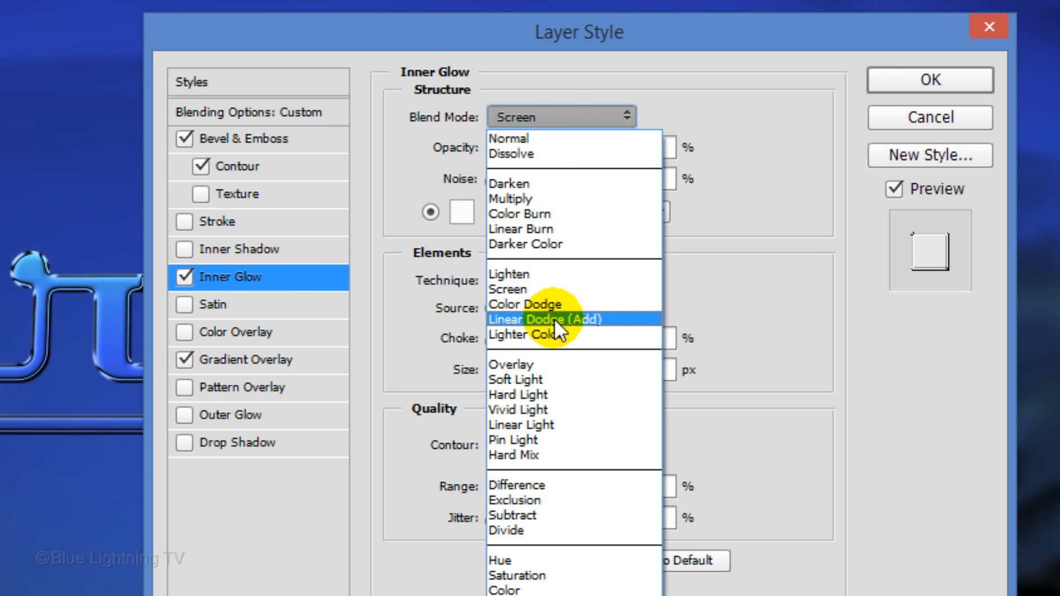
pyautogui.click(548, 319)
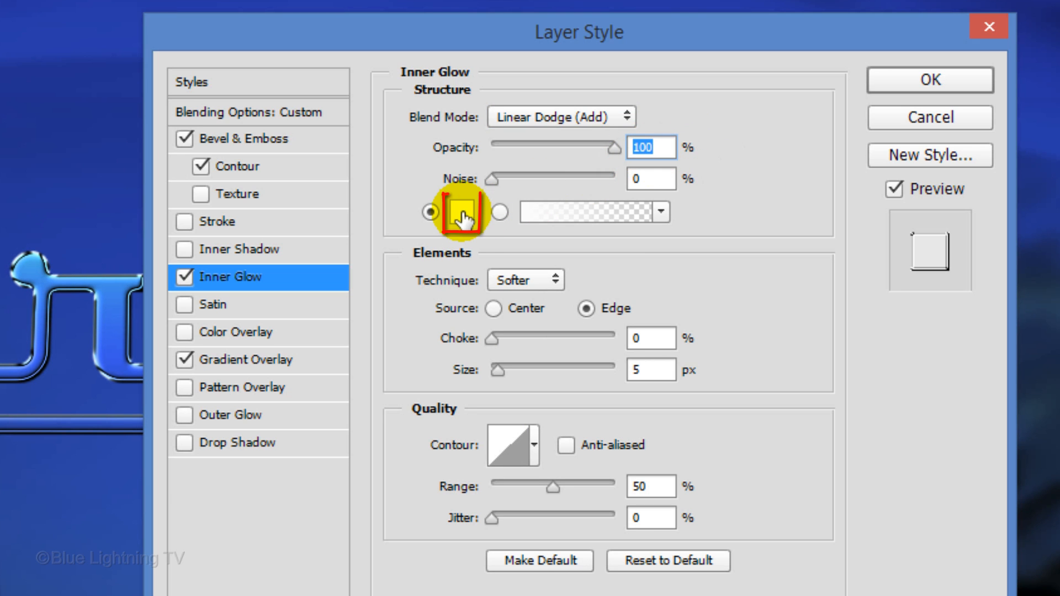
pyautogui.click(464, 213)
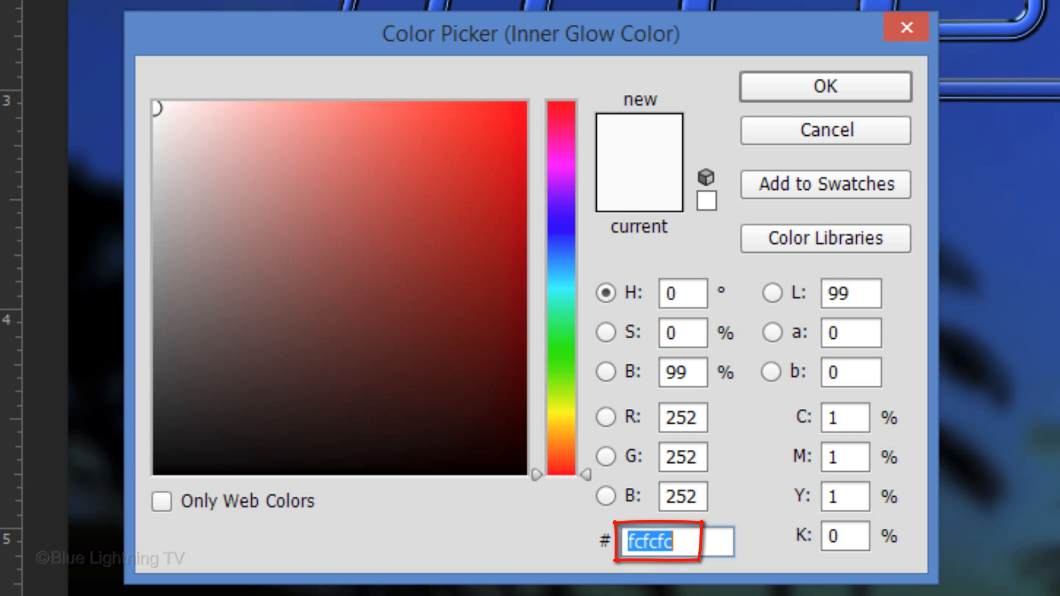
pyautogui.write('3b8fed')
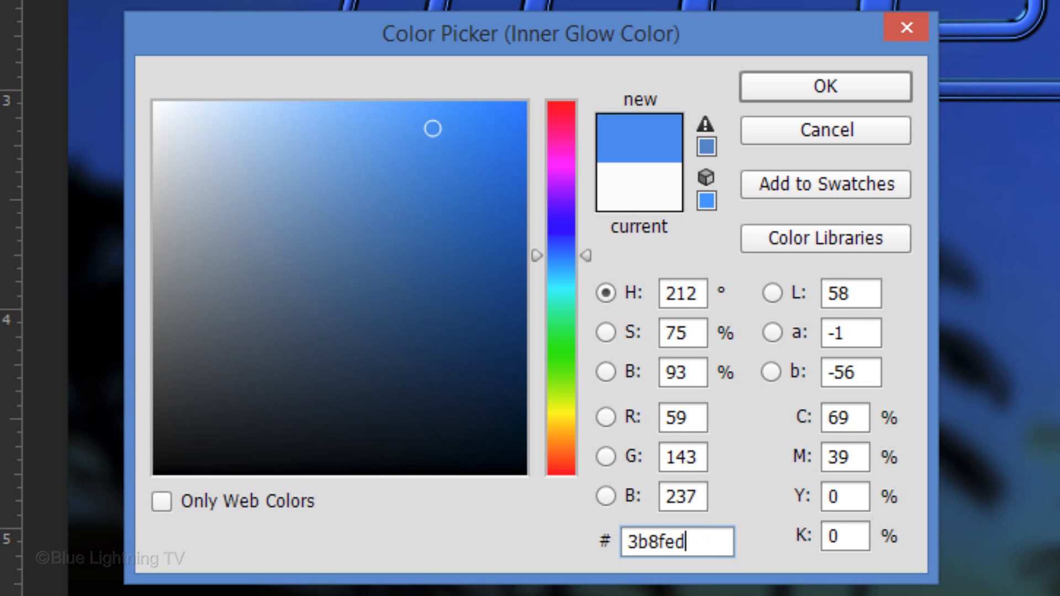
pyautogui.press('Enter')
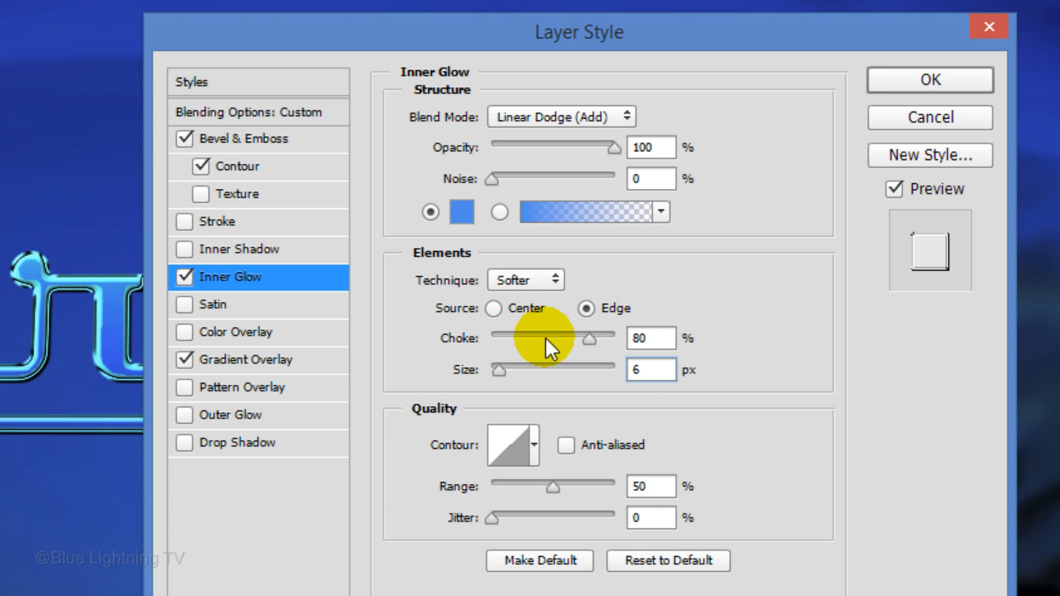
# Step: Add a 1 px outside Screen-mode stroke in blue 1858fc
pyautogui.click(220, 222)
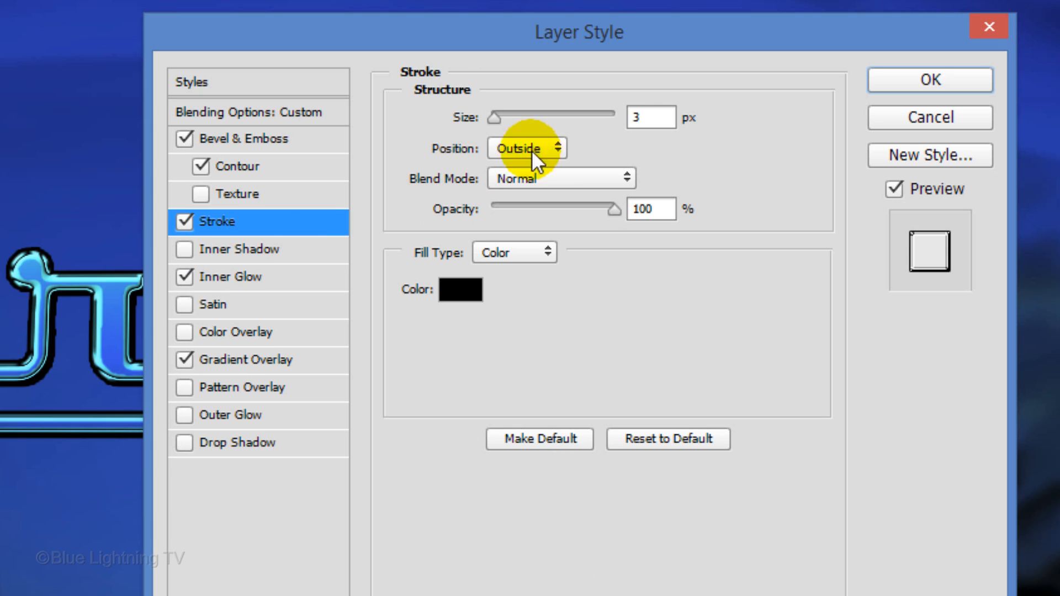
pyautogui.moveTo(550, 115); pyautogui.dragTo(493, 114)
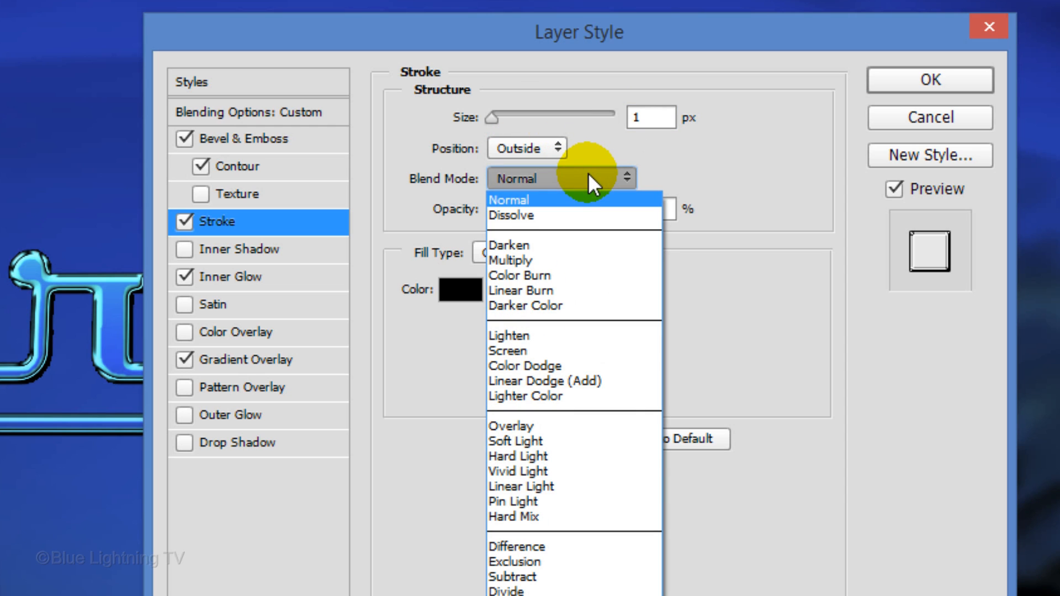
pyautogui.moveTo(565, 354)
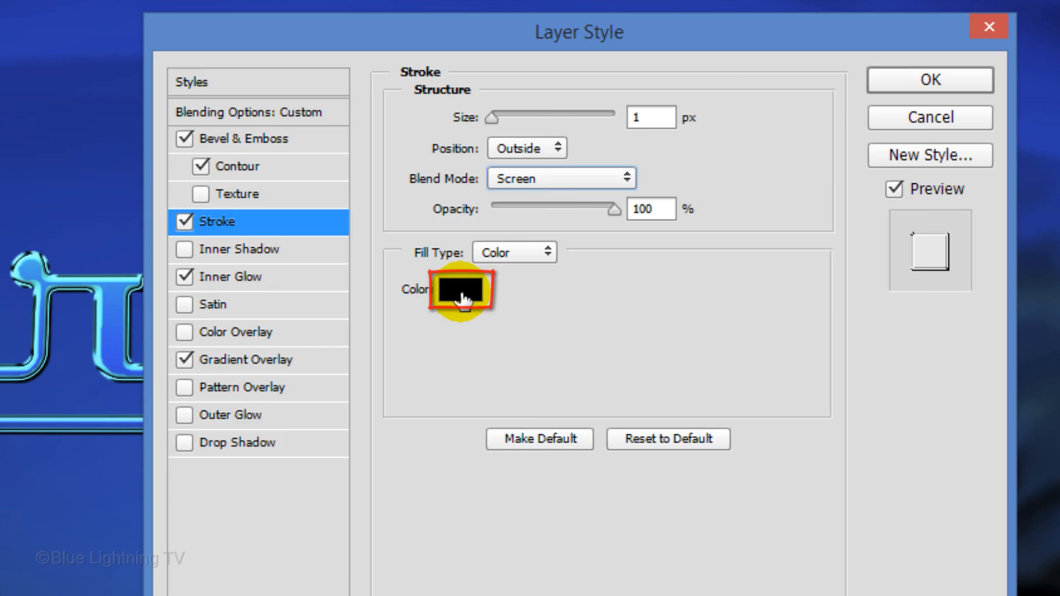
pyautogui.click(462, 291)
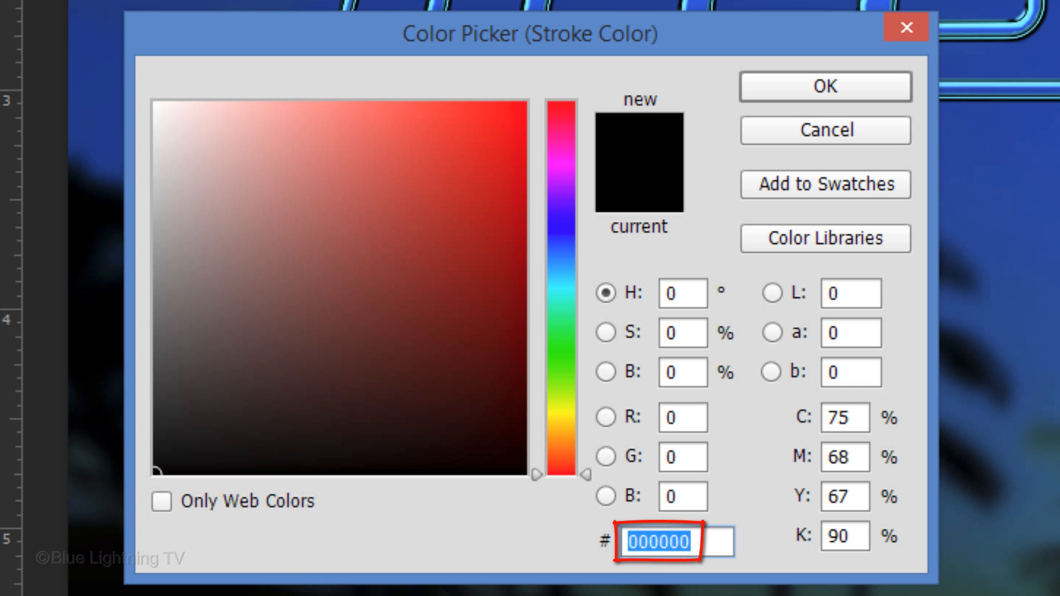
pyautogui.write('185')
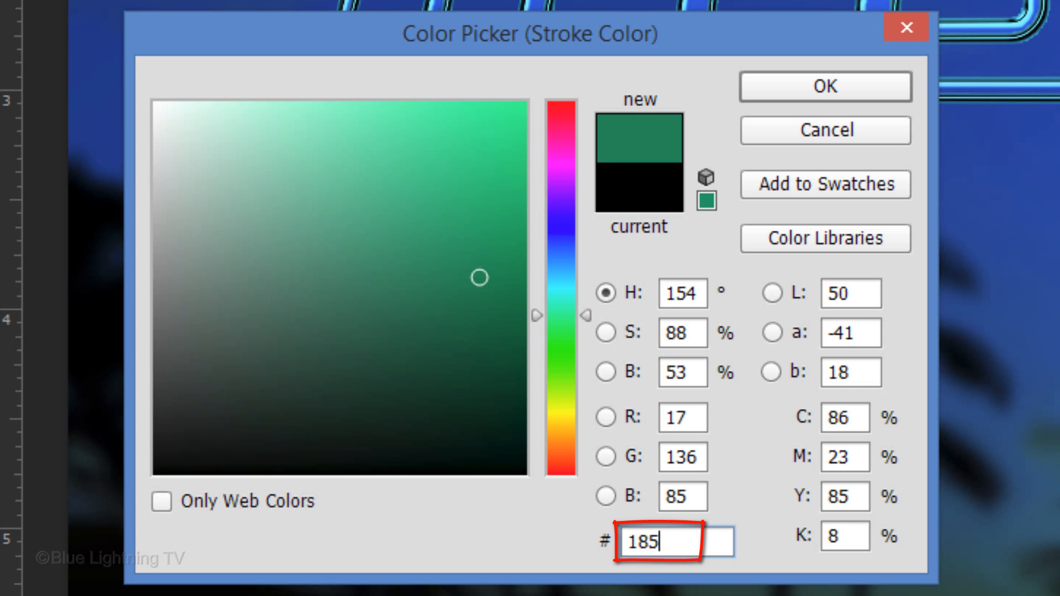
pyautogui.write('858fc')
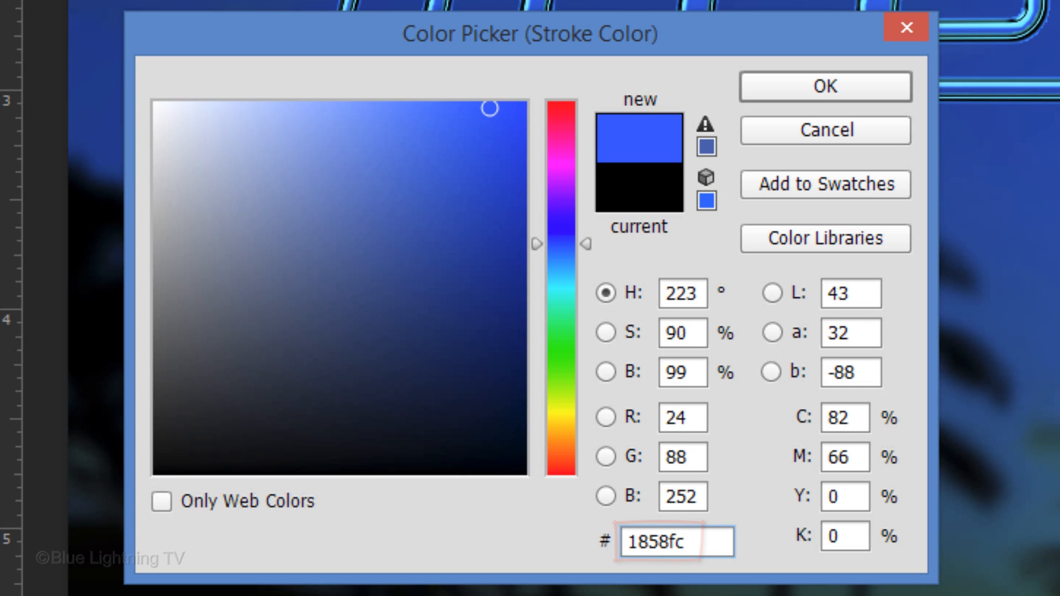
pyautogui.click(826, 86)
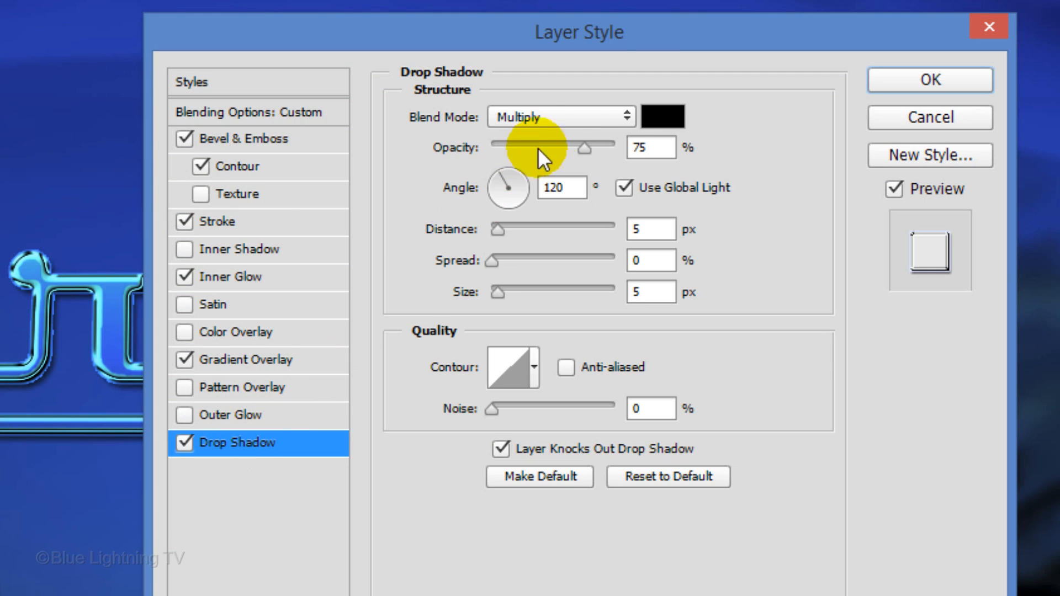
# Step: Make the drop shadow Normal, colour 010103, 100% opacity, 90°, 100% spread, 10 px size
pyautogui.click(562, 116)
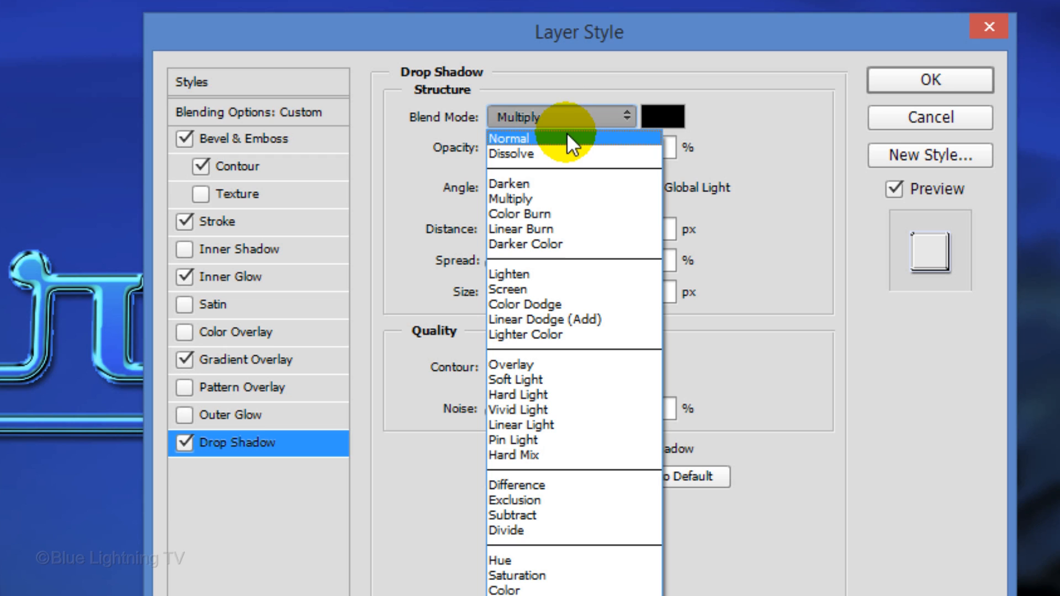
pyautogui.click(509, 139)
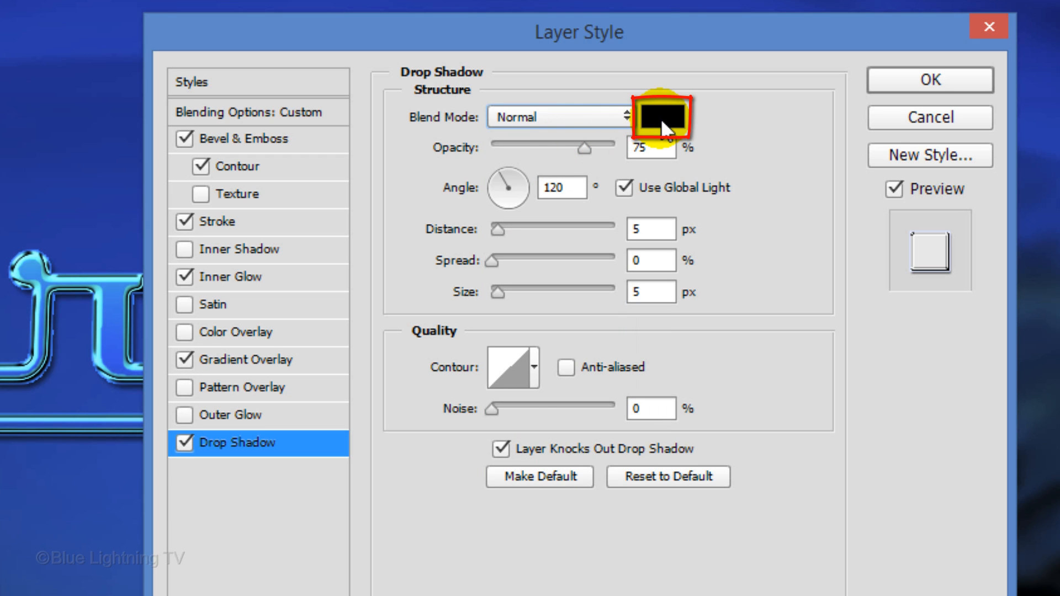
pyautogui.click(661, 116)
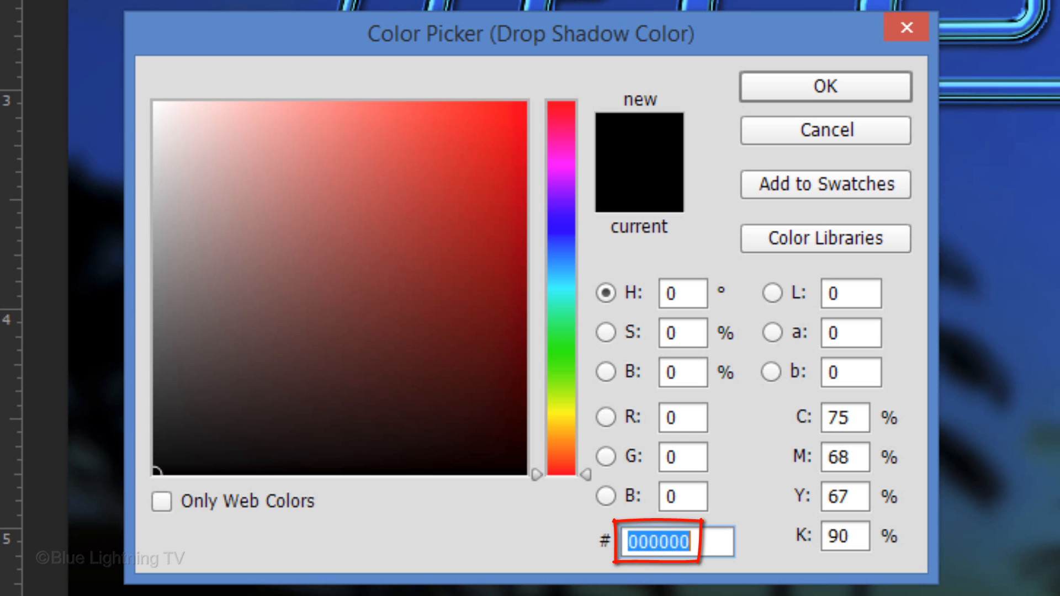
pyautogui.write('0103')
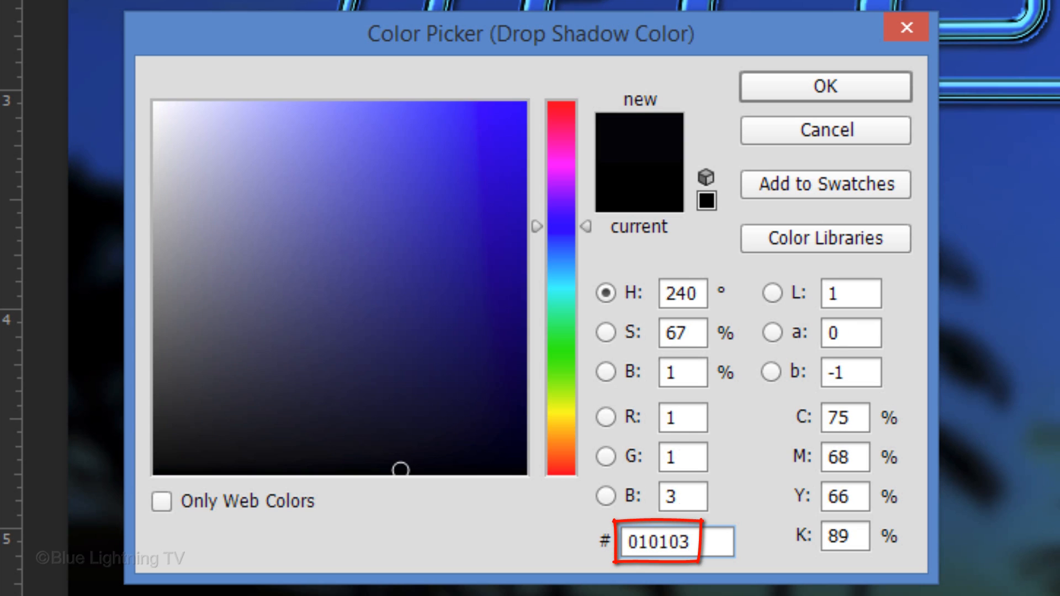
pyautogui.click(825, 86)
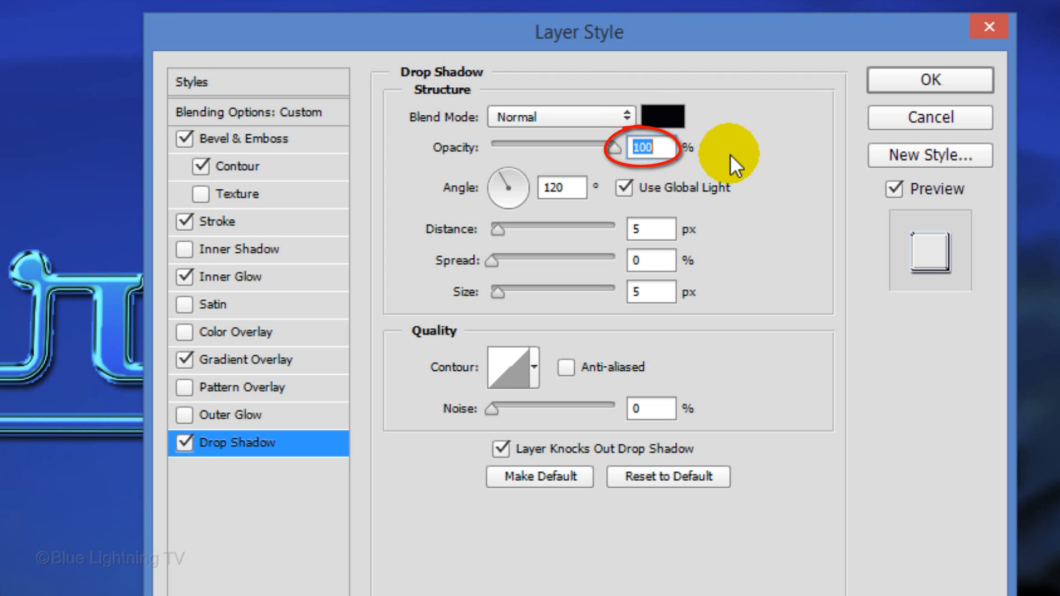
pyautogui.click(622, 188)
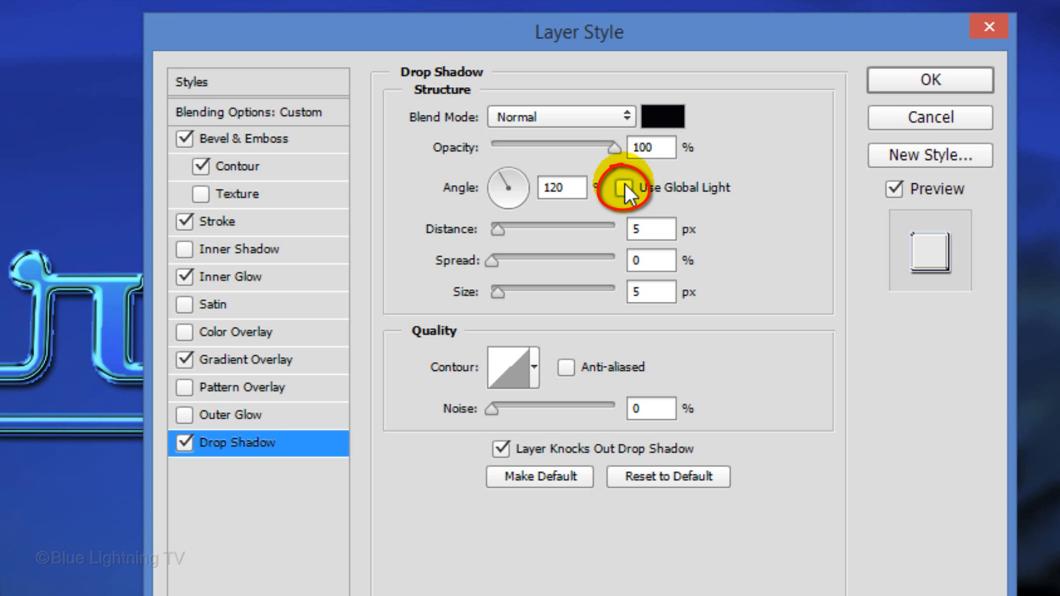
pyautogui.click(561, 188)
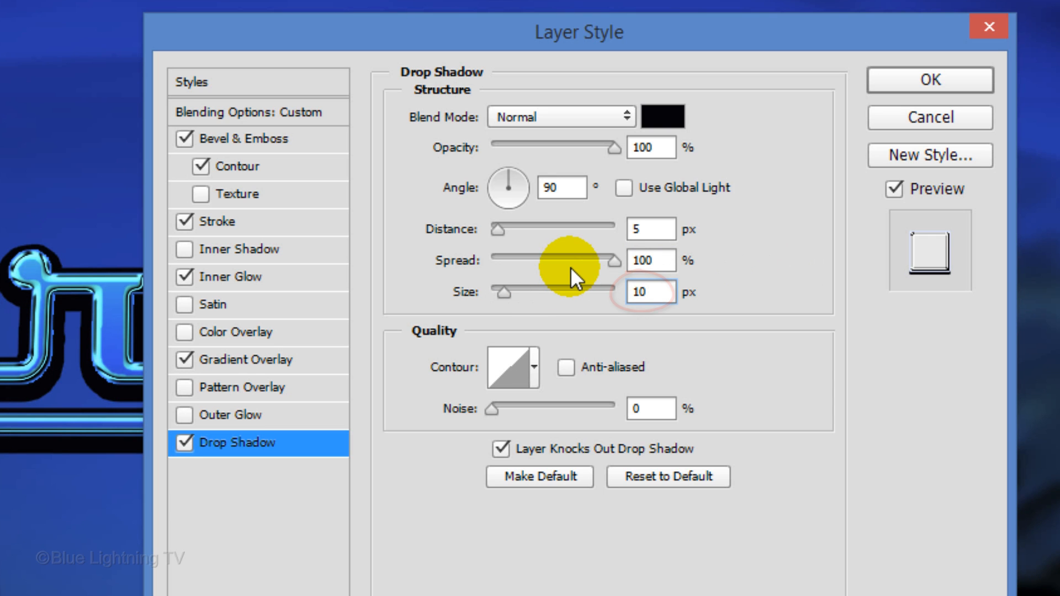
pyautogui.click(930, 80)
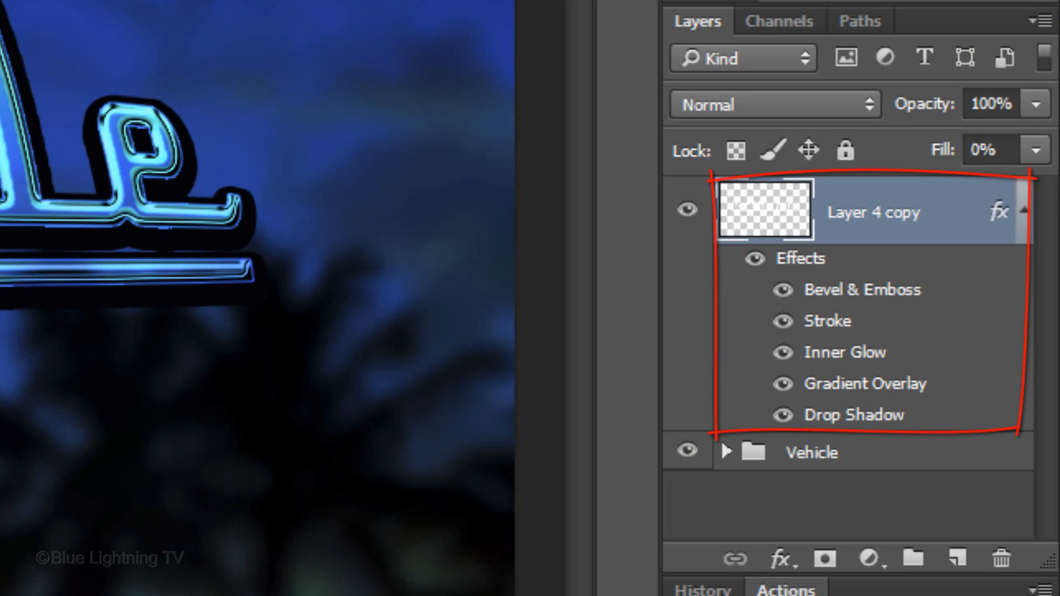
# Step: Duplicate the styled logo layer as Layer 4 copy 2 and hide its effects
pyautogui.press('Ctrl+J')
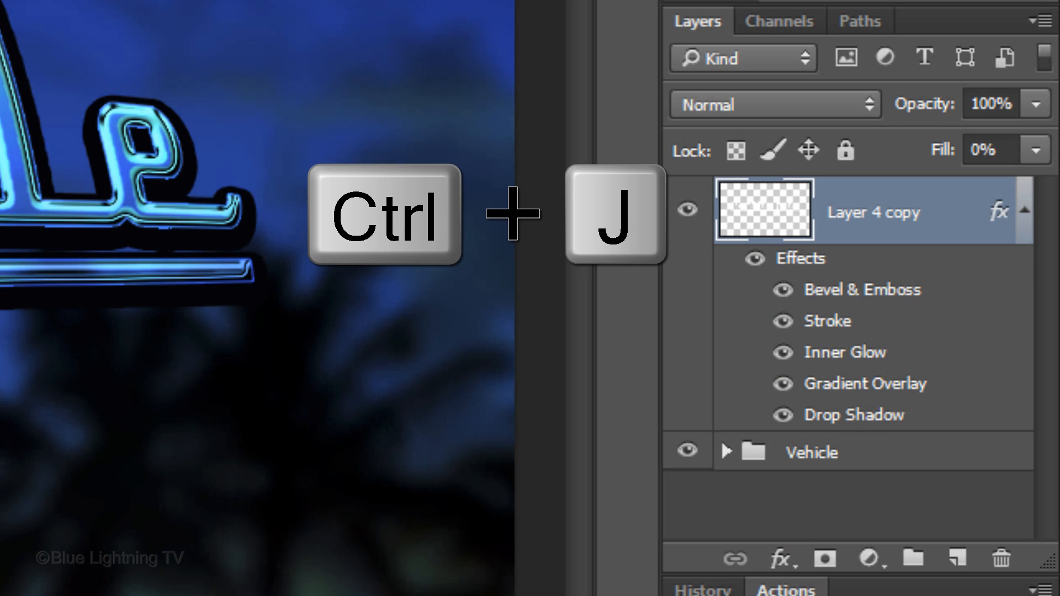
pyautogui.press('Ctrl+J')
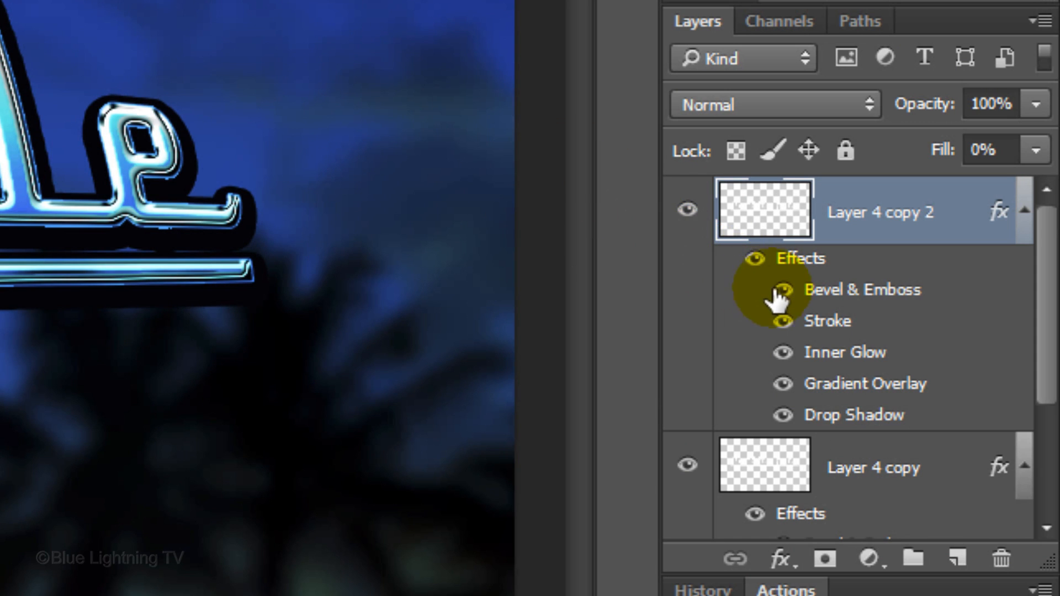
pyautogui.click(783, 289)
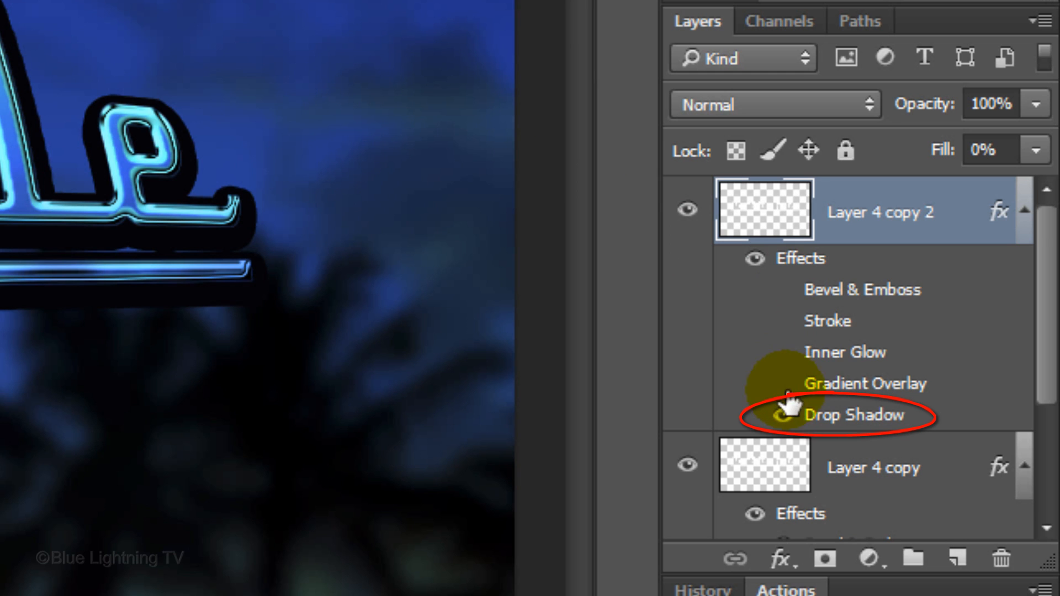
# Step: Give the copy a Multiply drop shadow at 25% opacity, 24 px distance, 18% spread
pyautogui.doubleClick(849, 415)
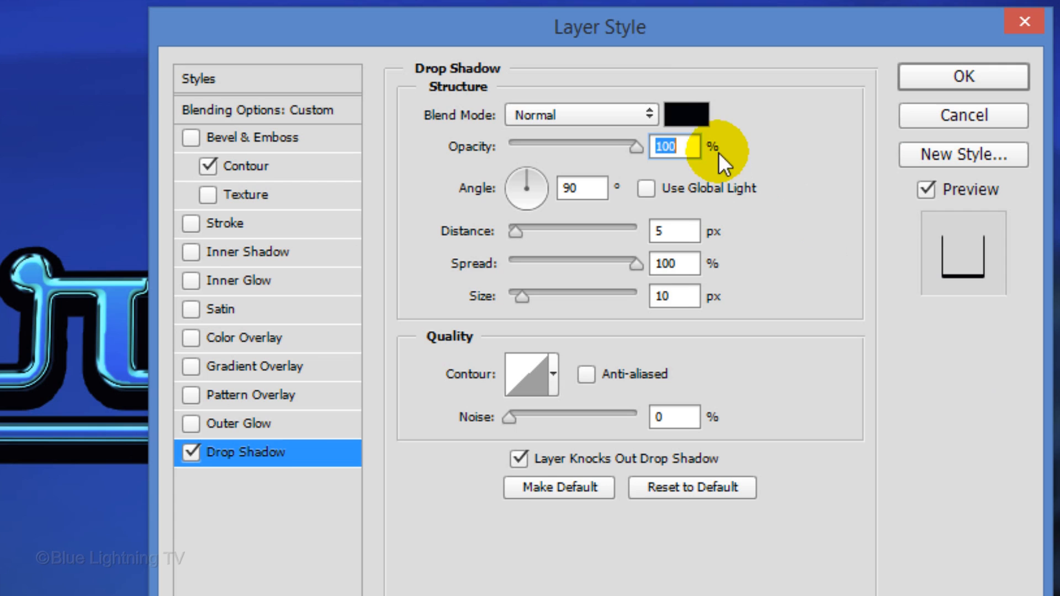
pyautogui.click(579, 113)
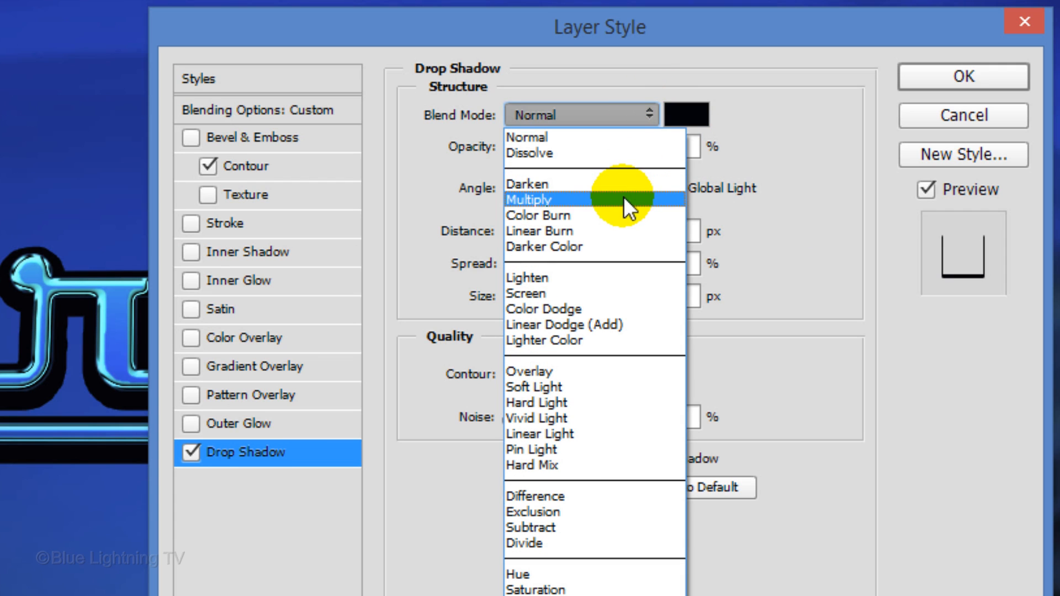
pyautogui.click(528, 199)
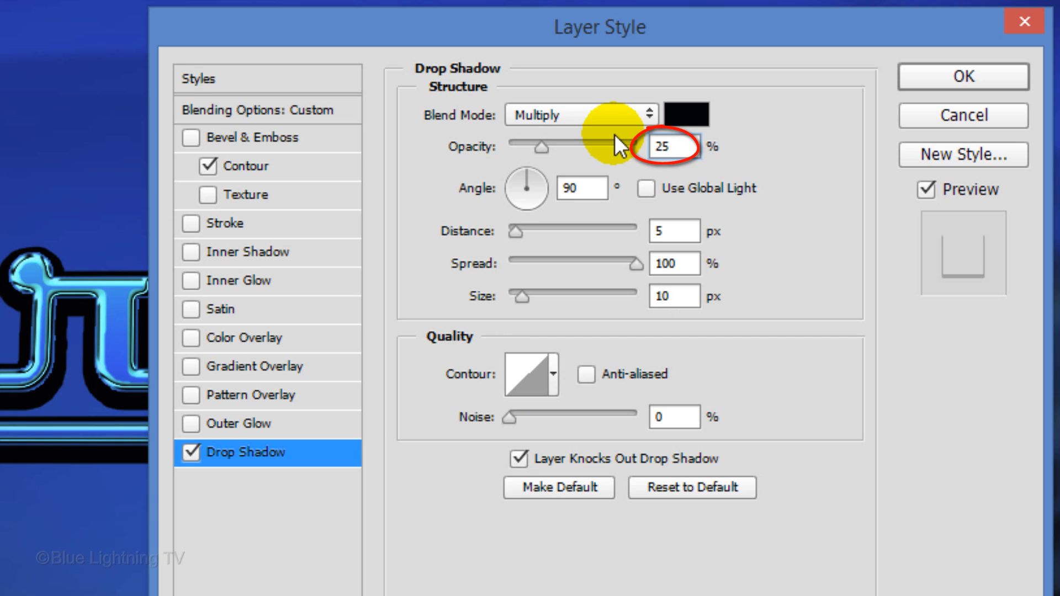
pyautogui.click(673, 231)
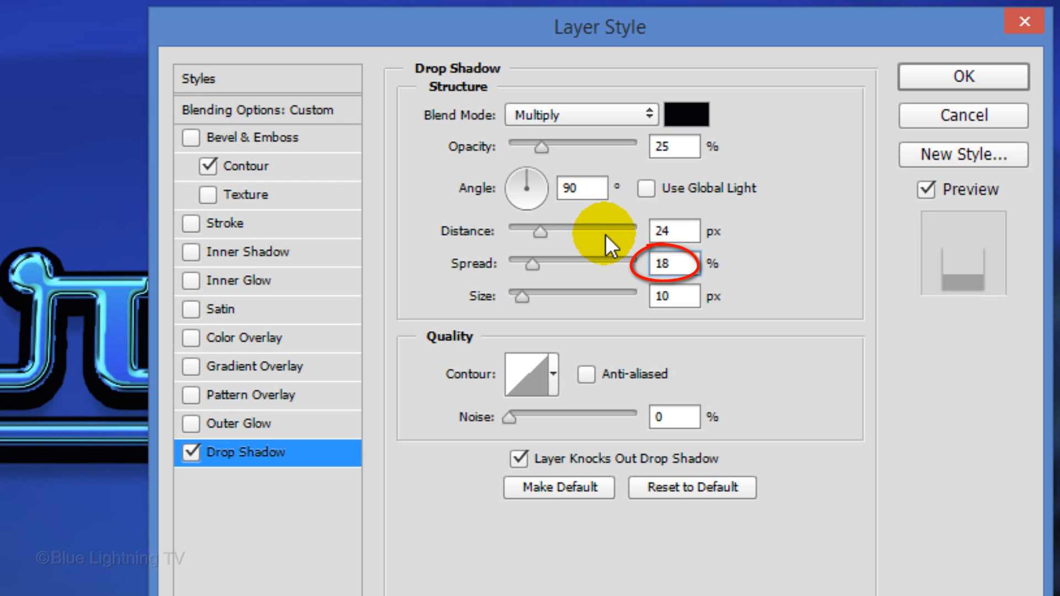
pyautogui.click(674, 296)
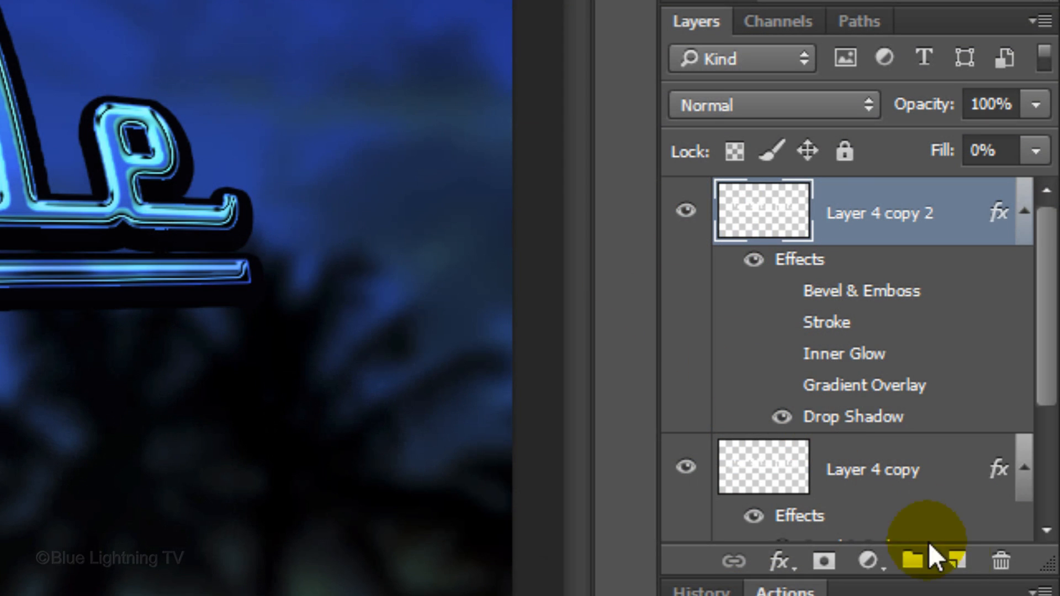
# Step: Add an empty Layer 4 and load the letters' selection contracted by 6 pixels
pyautogui.click(950, 564)
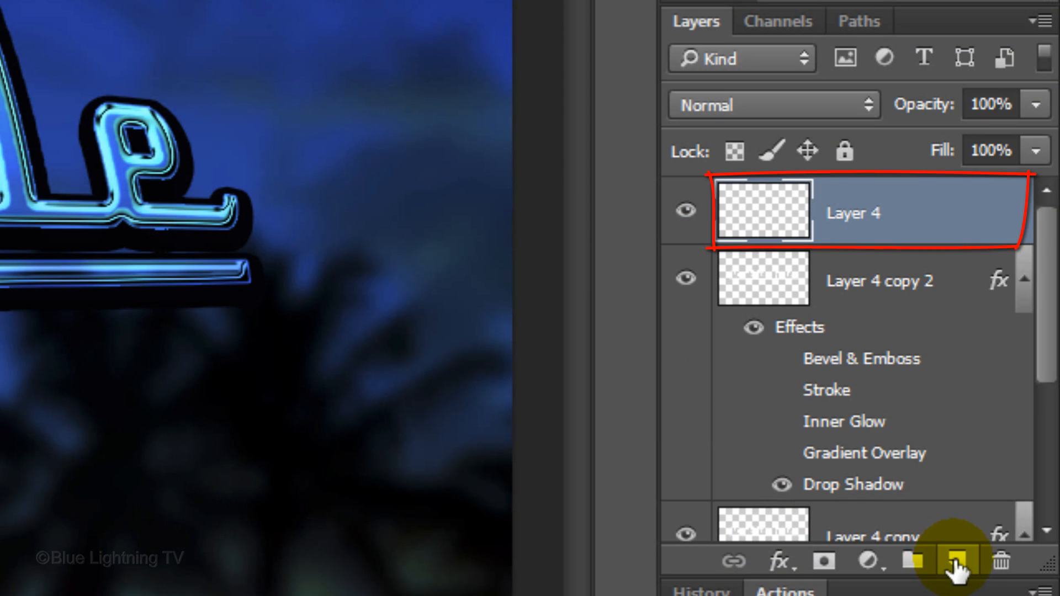
pyautogui.click(762, 280)
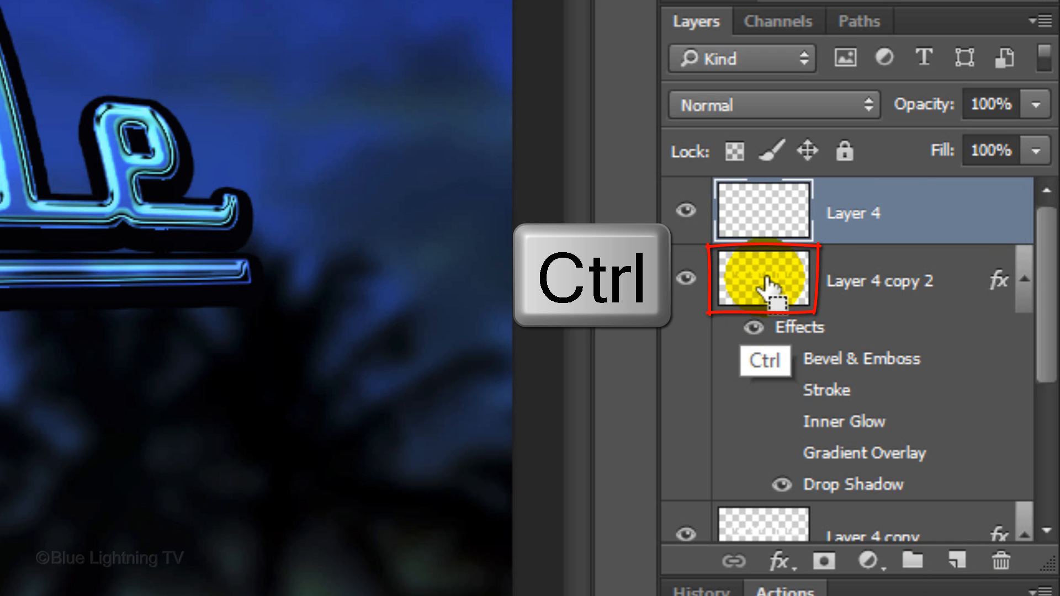
pyautogui.click(325, 15)
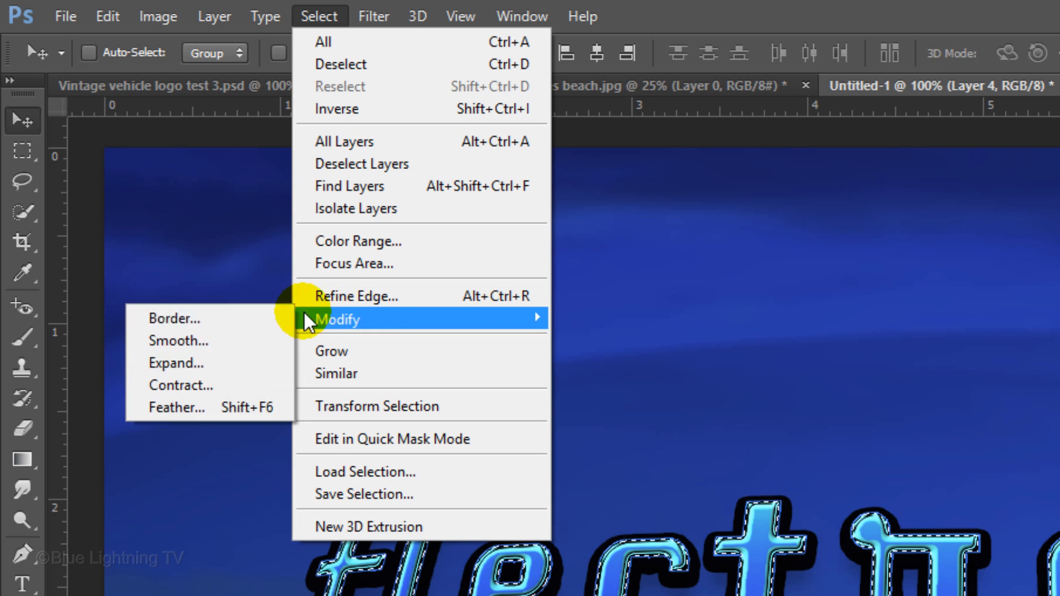
pyautogui.click(181, 385)
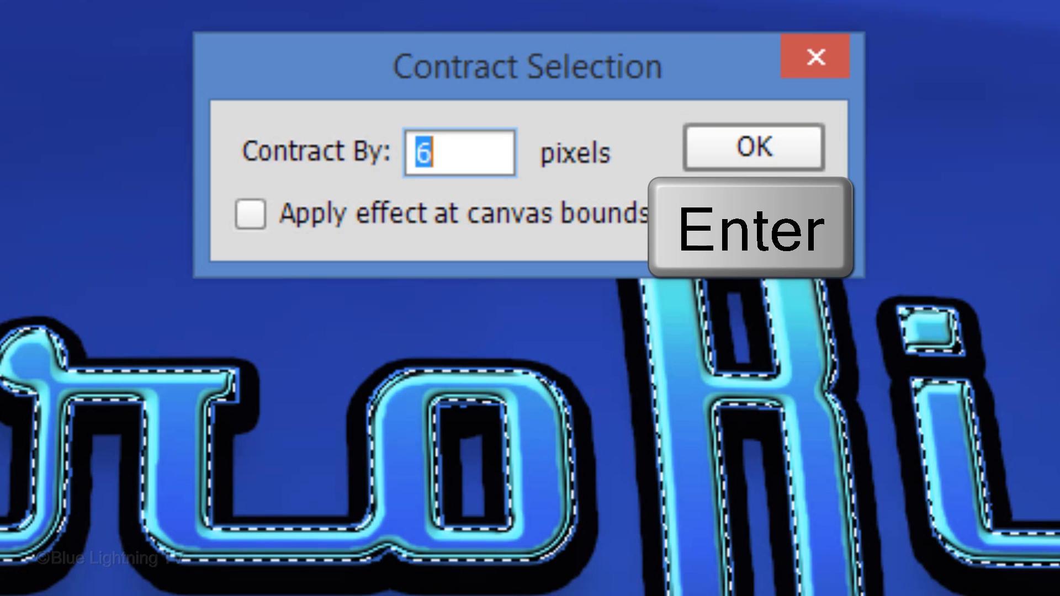
pyautogui.click(754, 148)
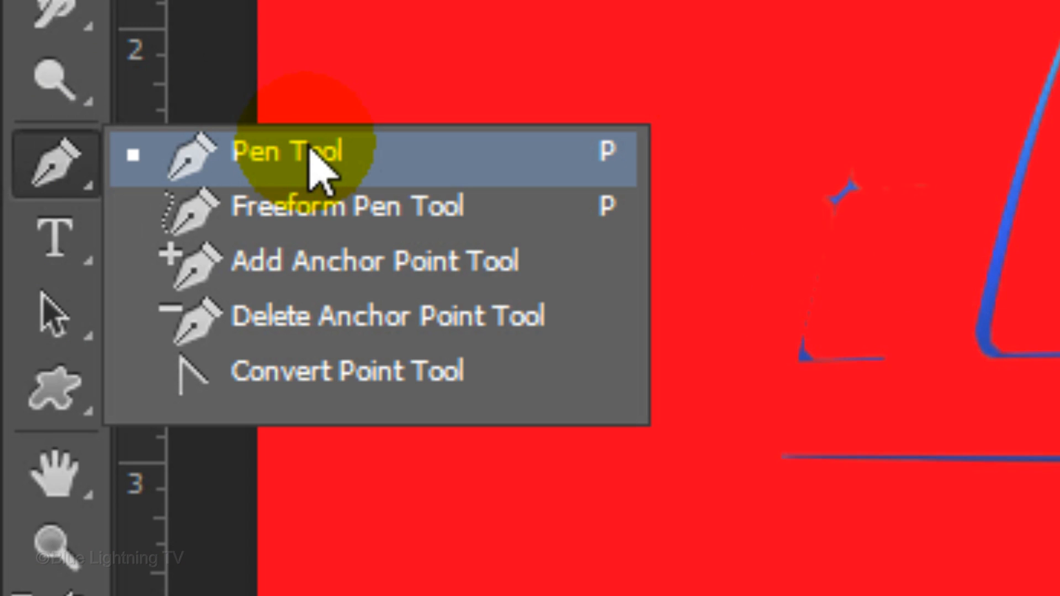
# Step: Draw a curved Pen Tool path across the lower band of the logo lettering
pyautogui.click(289, 153)
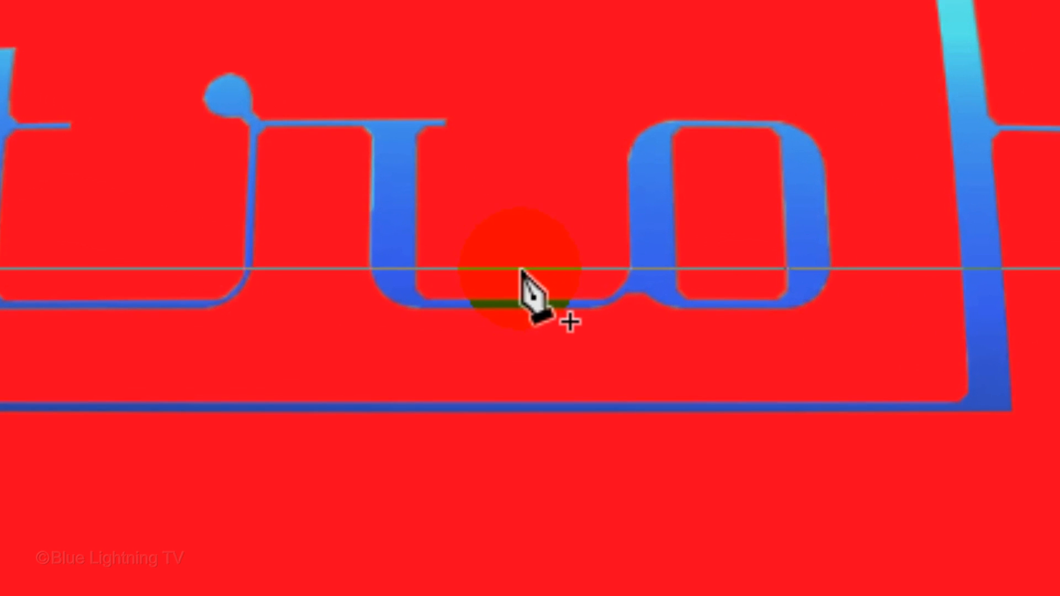
pyautogui.press('Alt')
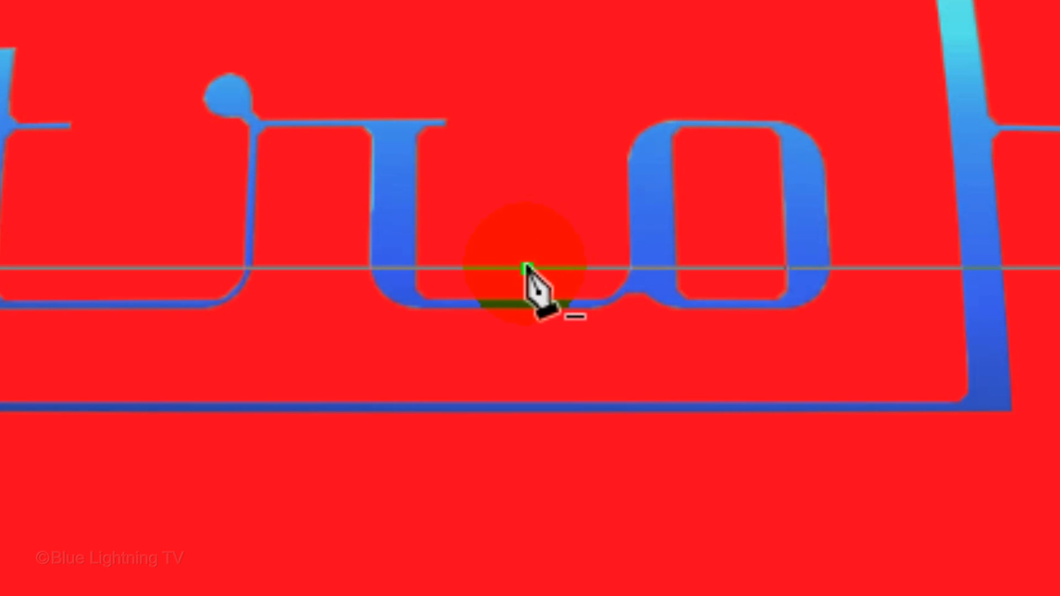
pyautogui.press('ctrl')
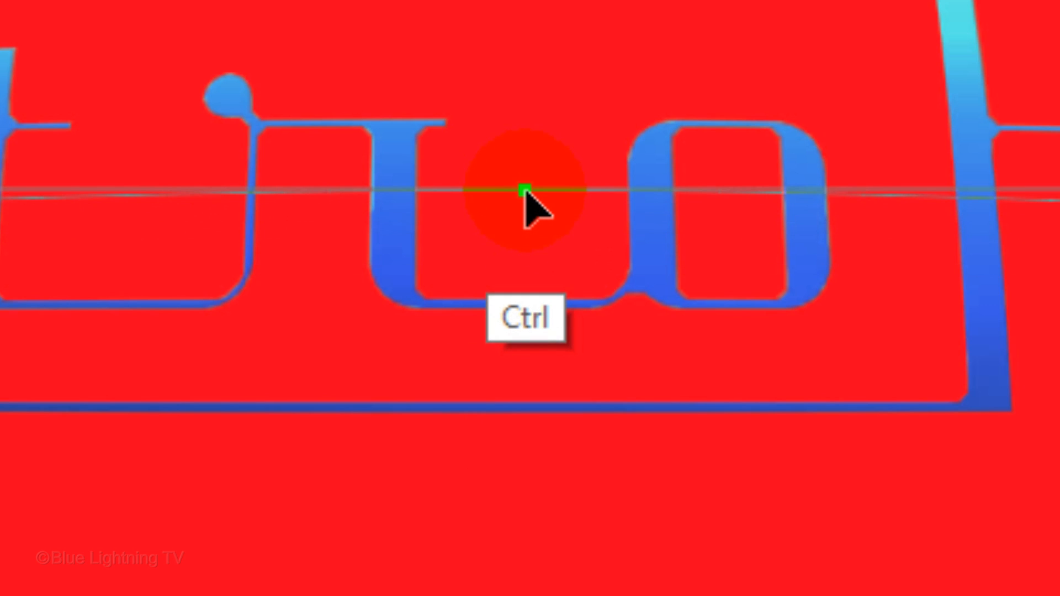
pyautogui.rightClick(525, 190)
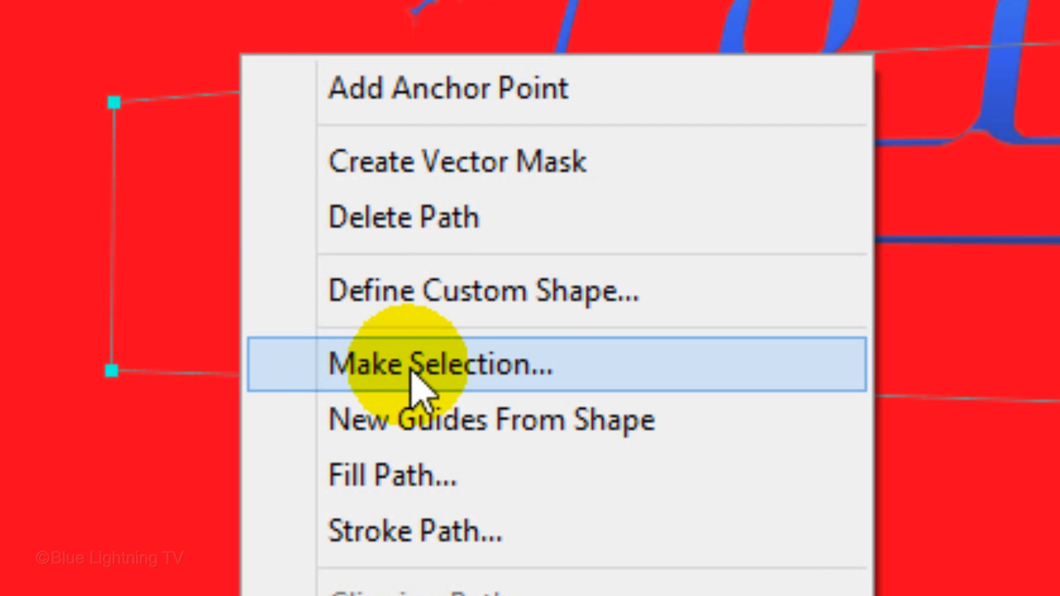
# Step: Convert the band path into a selection and set Layer 4 opacity to 70%
pyautogui.click(422, 367)
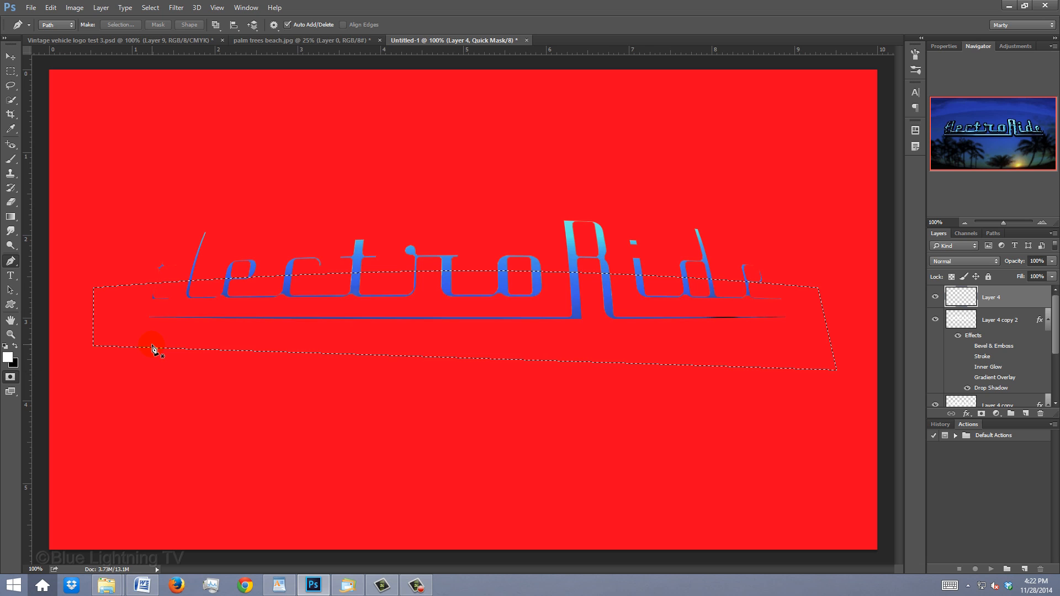
pyautogui.press('q')
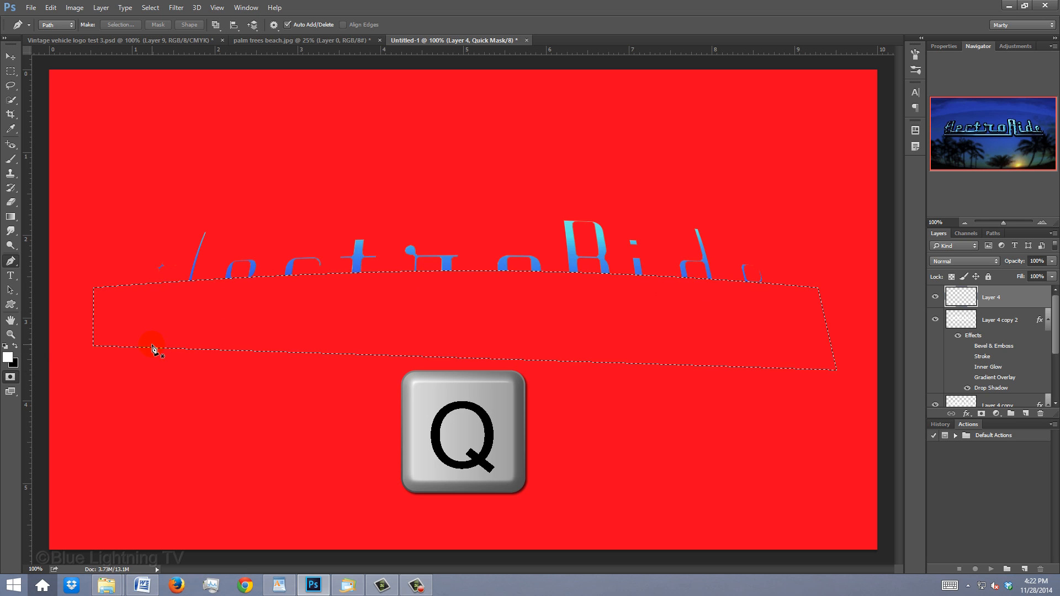
pyautogui.press('q')
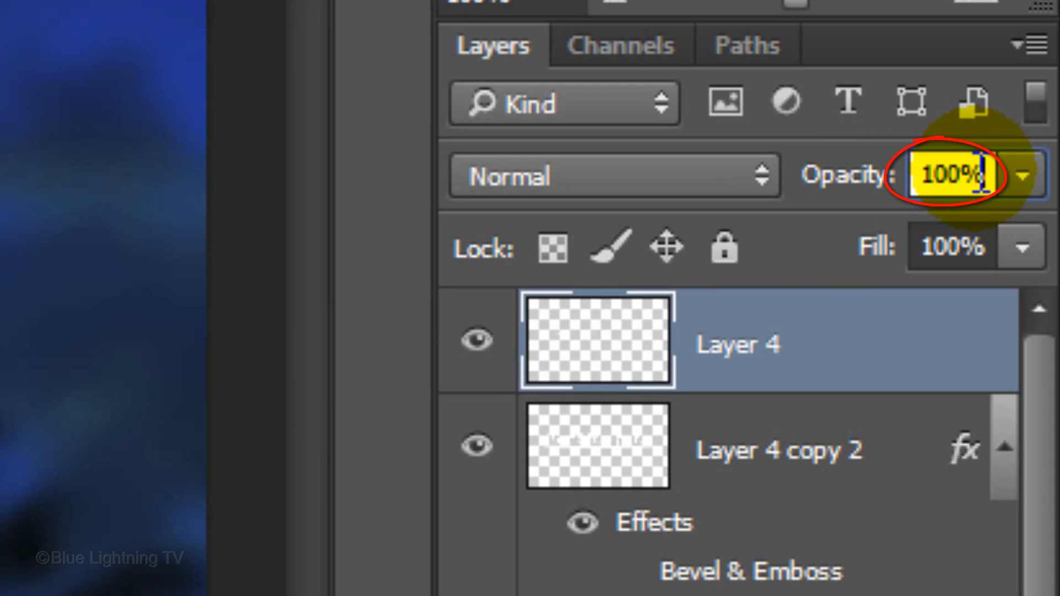
pyautogui.write('70')
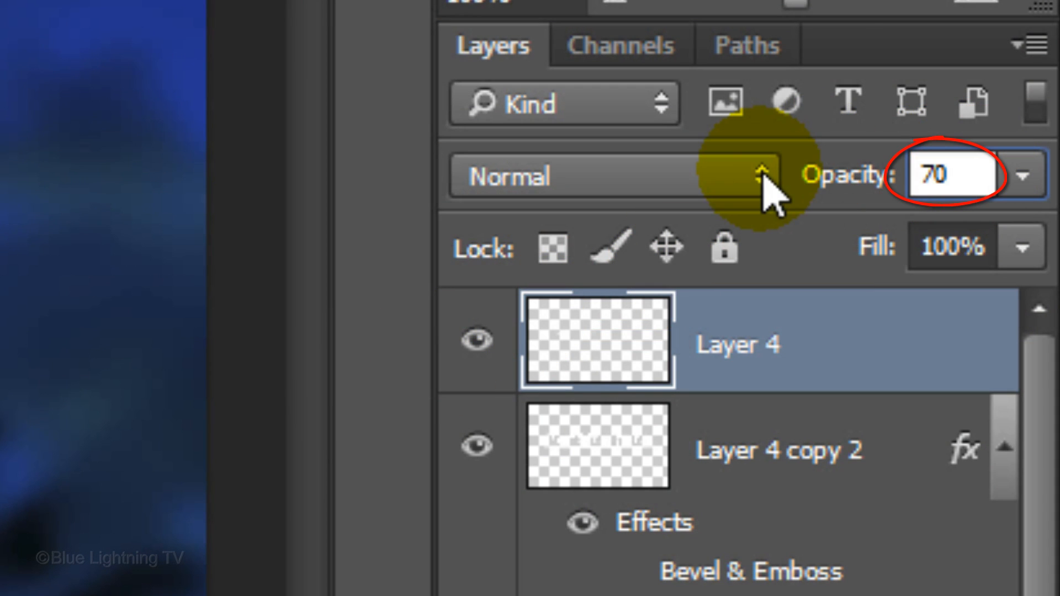
pyautogui.press('ctrl+shift+alt+e')
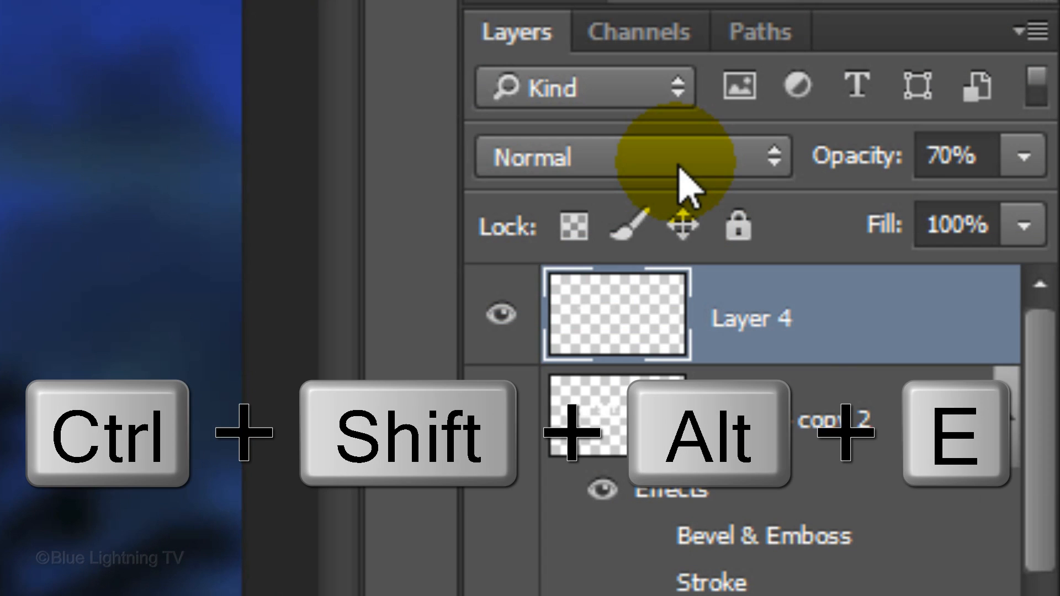
# Step: Stamp visible layers into merged Layer 5 and render a lens flare above the lettering
pyautogui.press('ctrl+shift+alt+e')
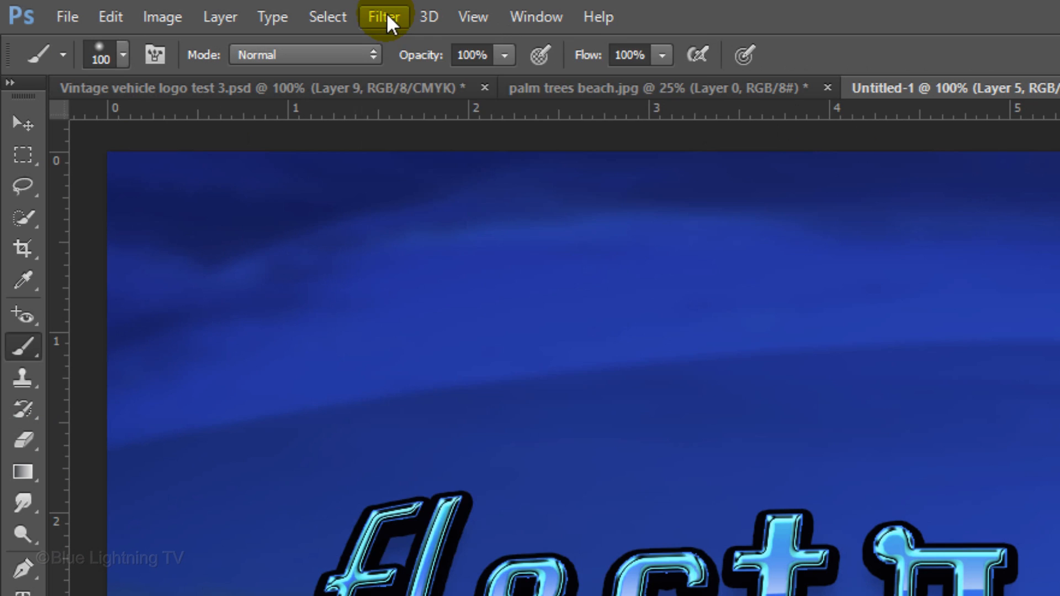
pyautogui.click(386, 16)
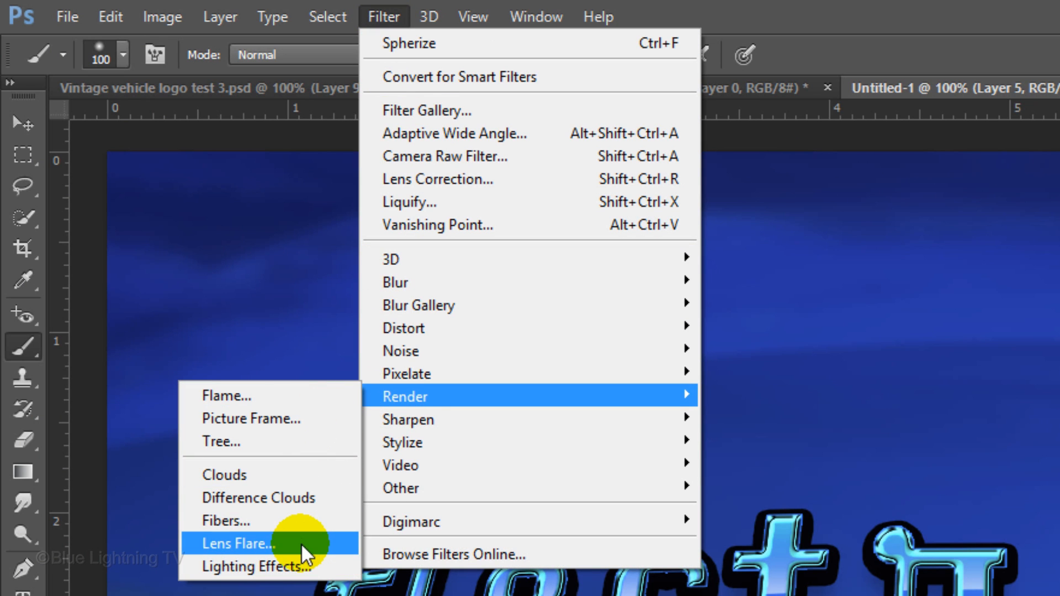
pyautogui.click(249, 541)
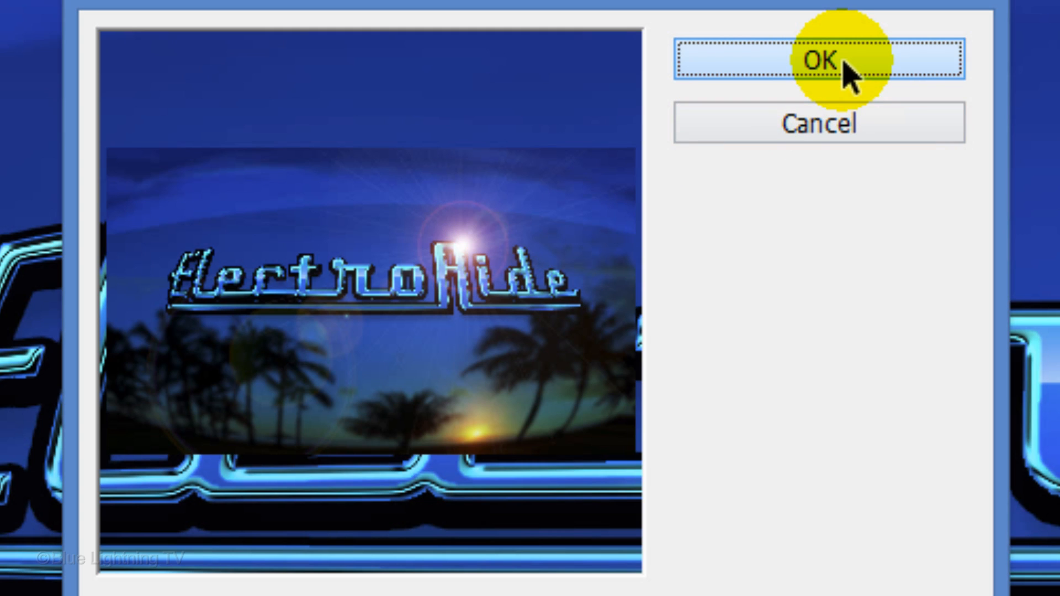
pyautogui.click(836, 62)
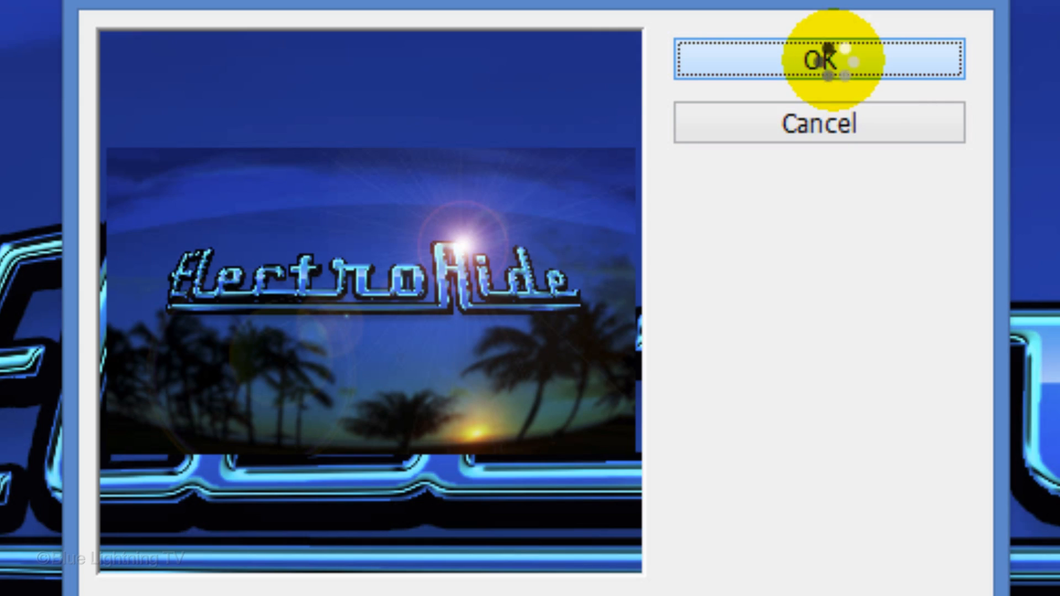